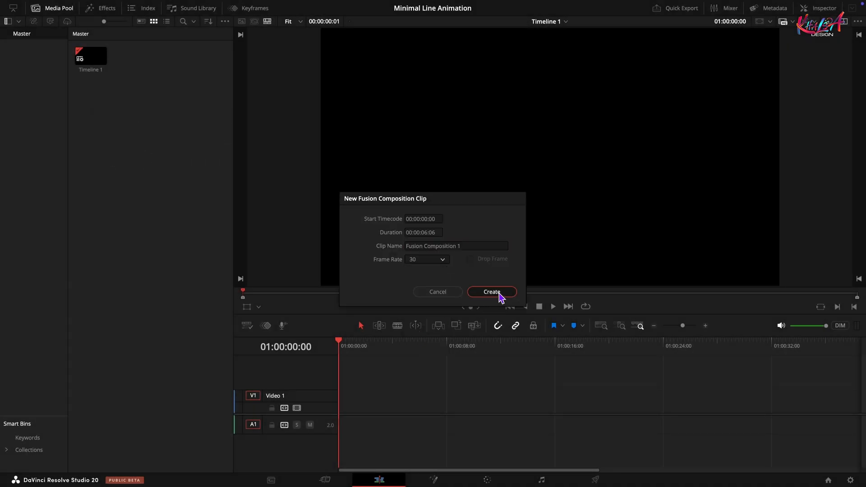
Create the Fusion composition clip, open it in Fusion and add a Background node with its Image settings shown
click(491, 292)
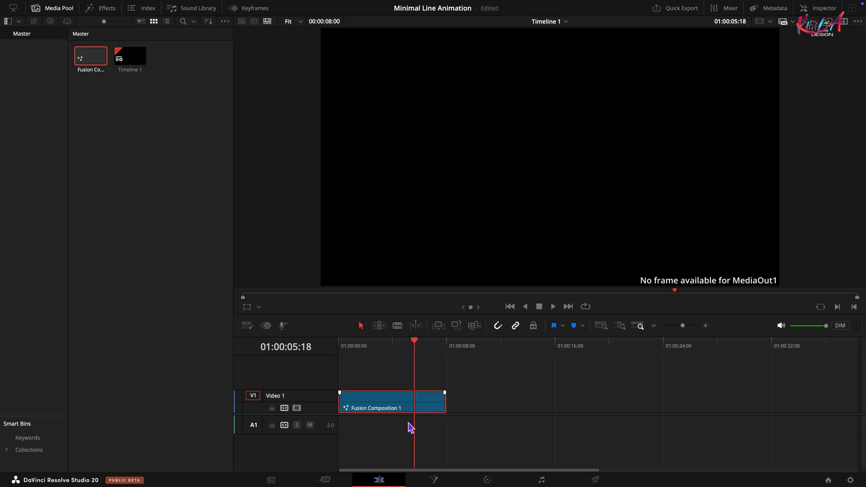
click(432, 479)
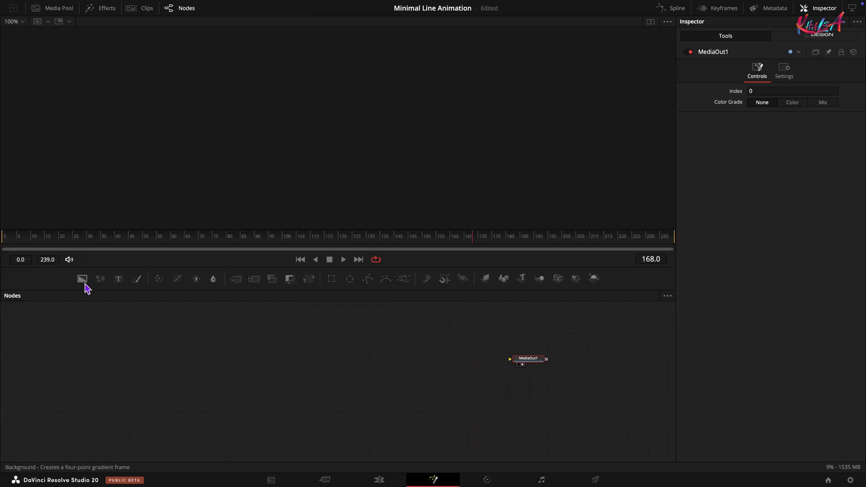
click(82, 279)
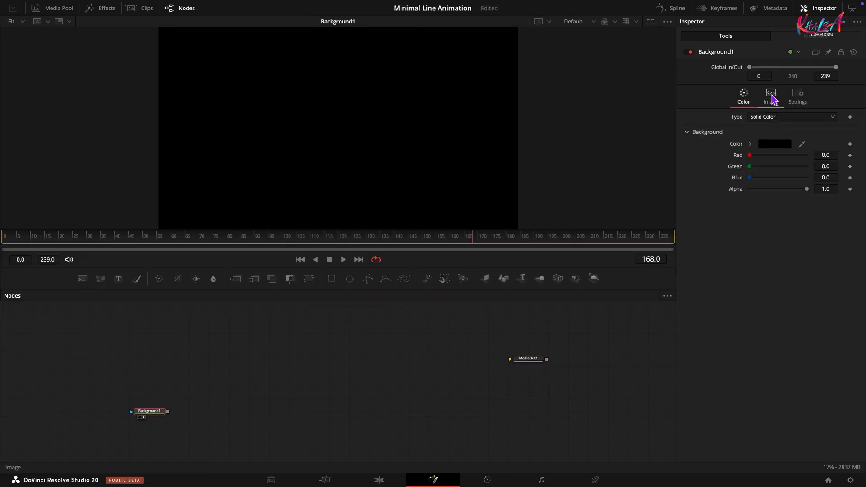
click(770, 94)
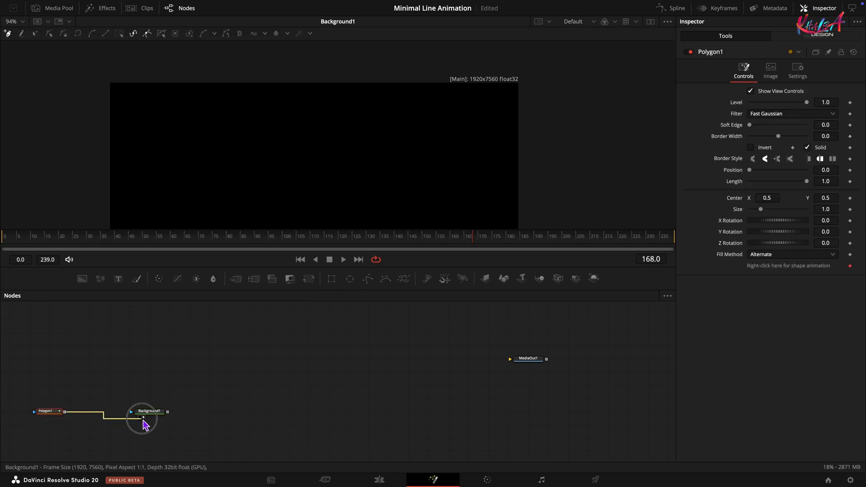
Add a Polygon mask to Background1 and draw a rough top-to-bottom zigzag polyline in the viewer
right_click(789, 265)
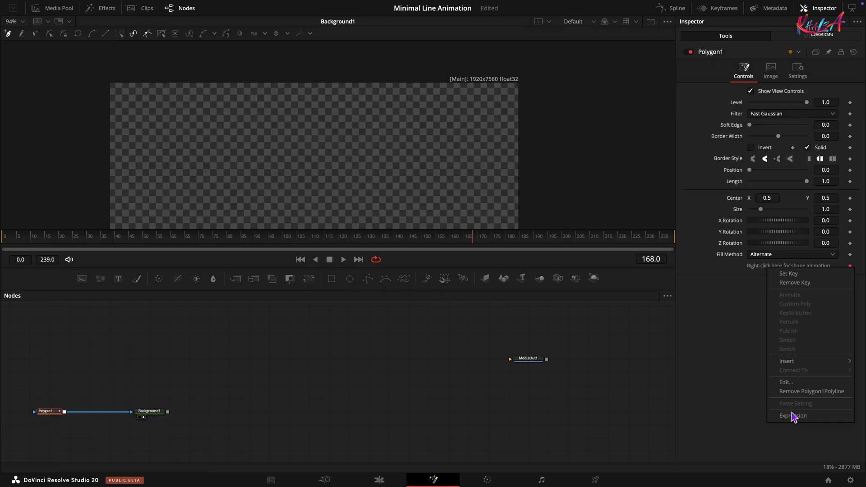
click(749, 400)
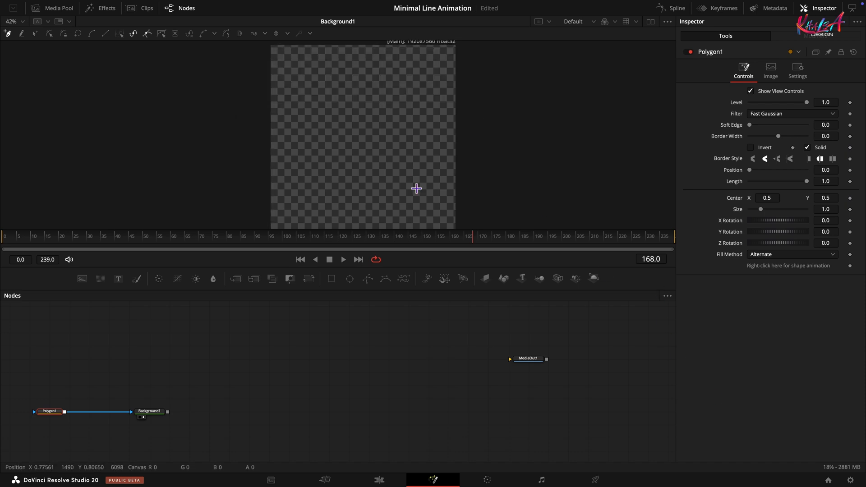
mouse_move(350, 124)
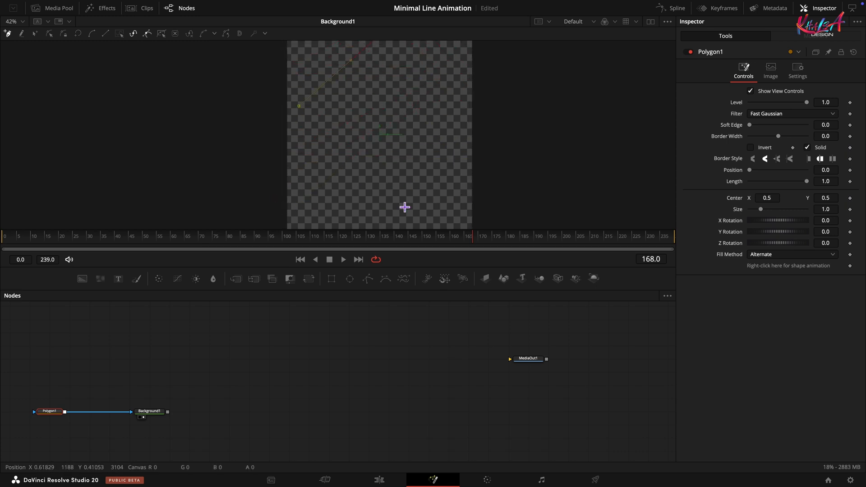
drag(404, 208, 308, 168)
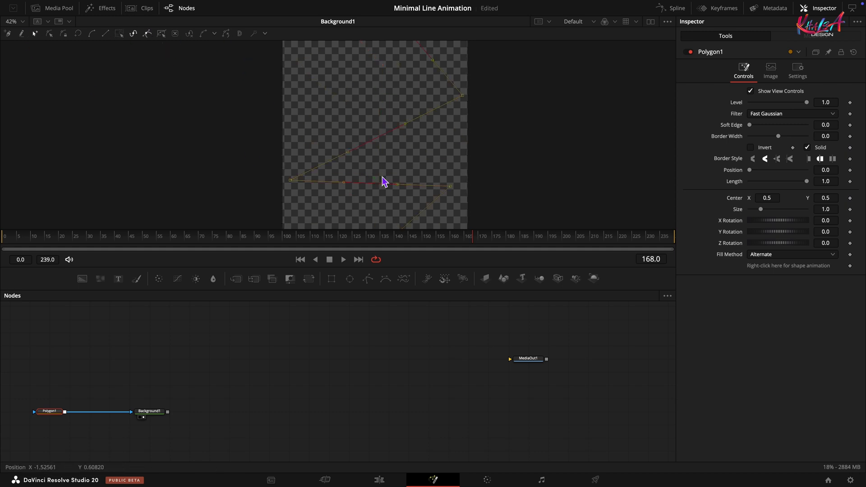
click(212, 33)
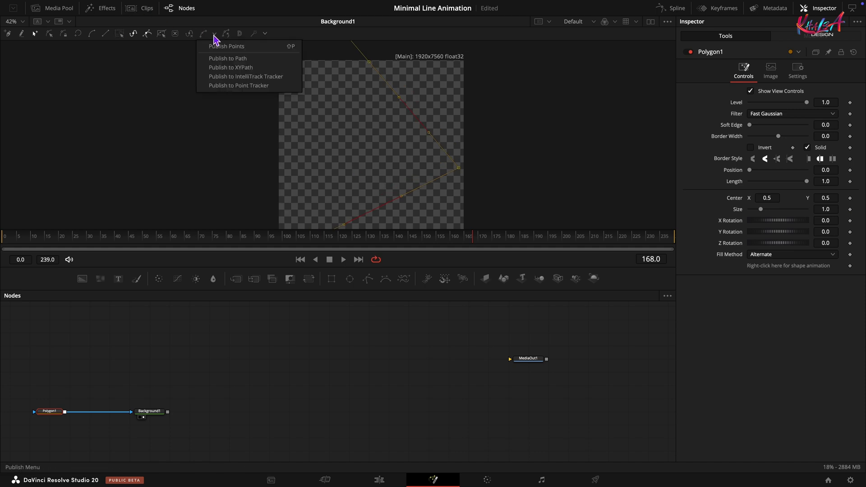
Publish the nine polyline points and enter coordinates alternating X 0.15/0.85 down to Y 0.07
click(226, 46)
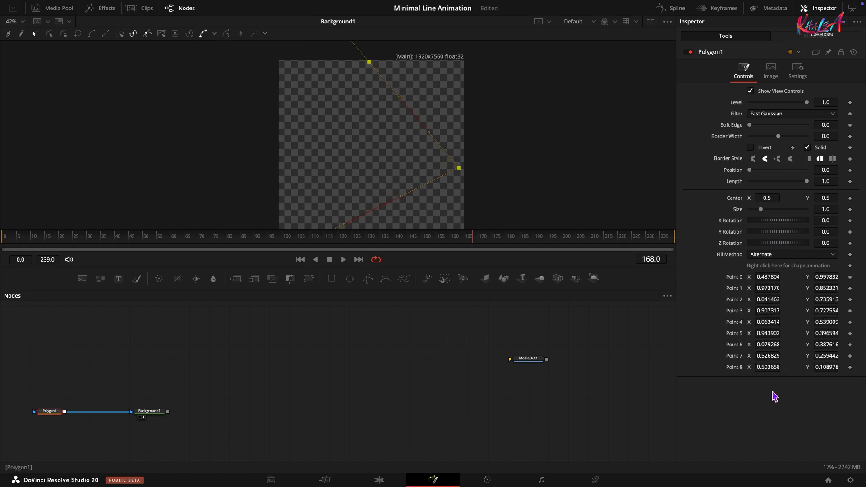
click(768, 277)
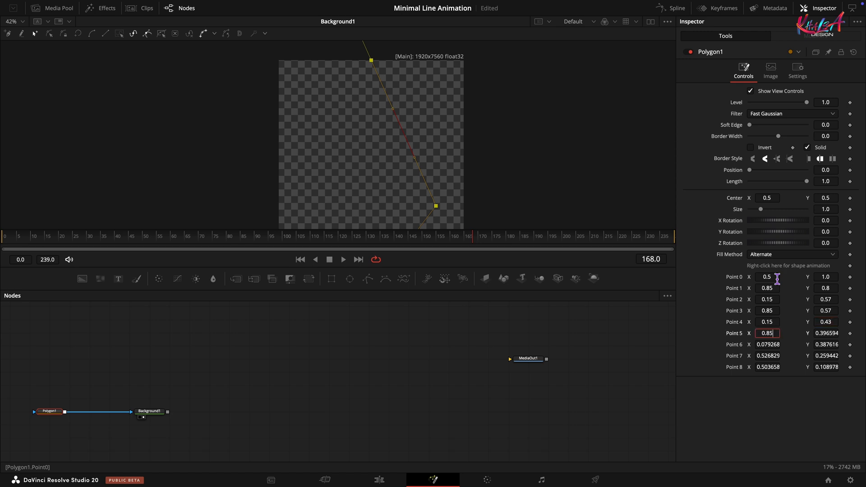
text(0.285)
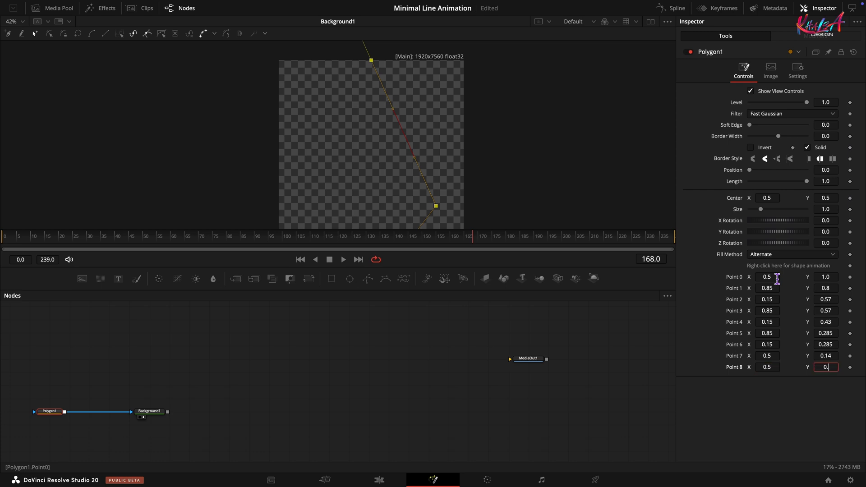
text(0.07)
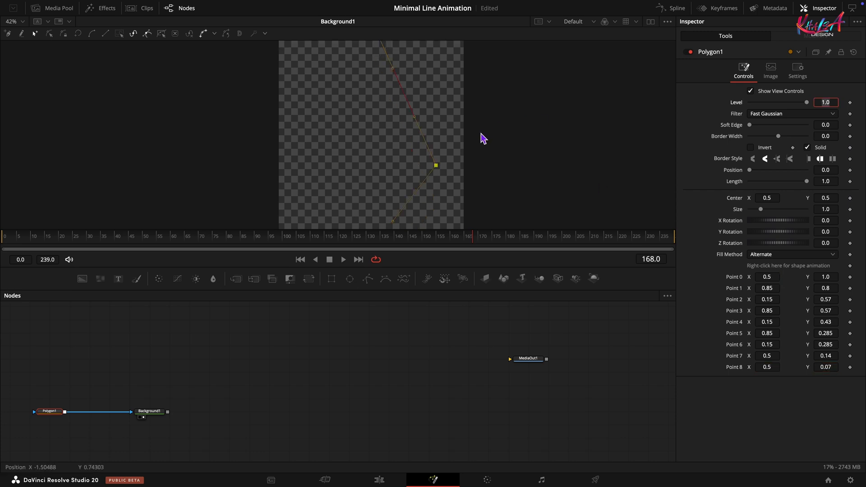
Set the polygon's Border Width to 0.005 for a thin stroke
click(826, 136)
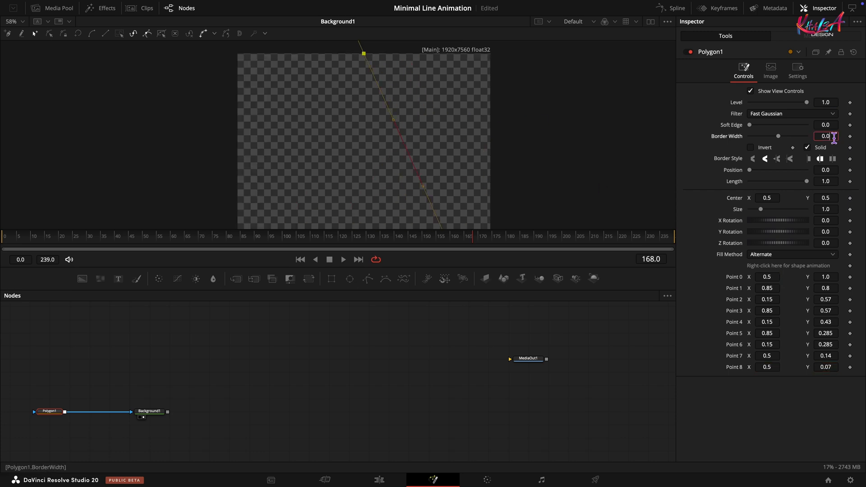
text(0.005)
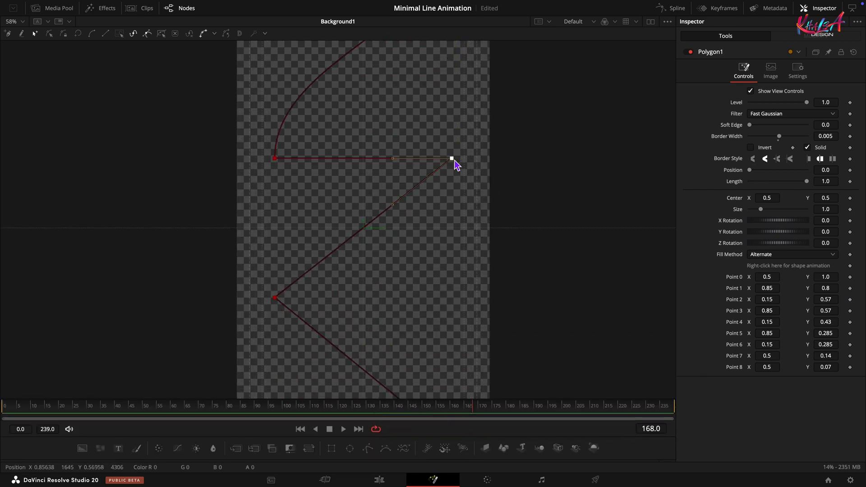
Drag the point handles to bend each sharp zigzag corner into a smooth S-curve
drag(452, 160, 452, 231)
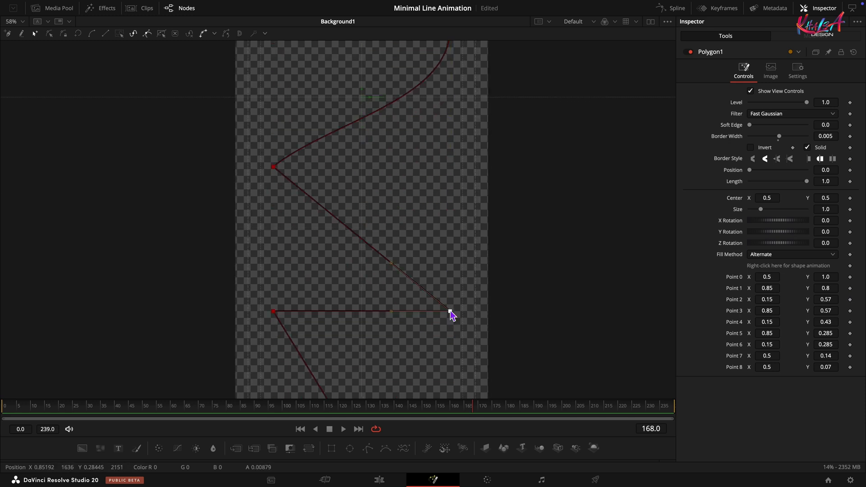
drag(452, 315, 451, 243)
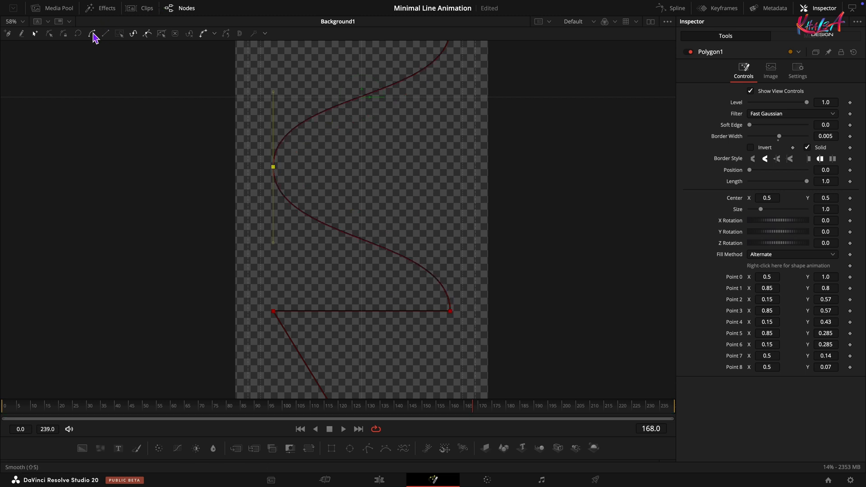
drag(273, 166, 270, 133)
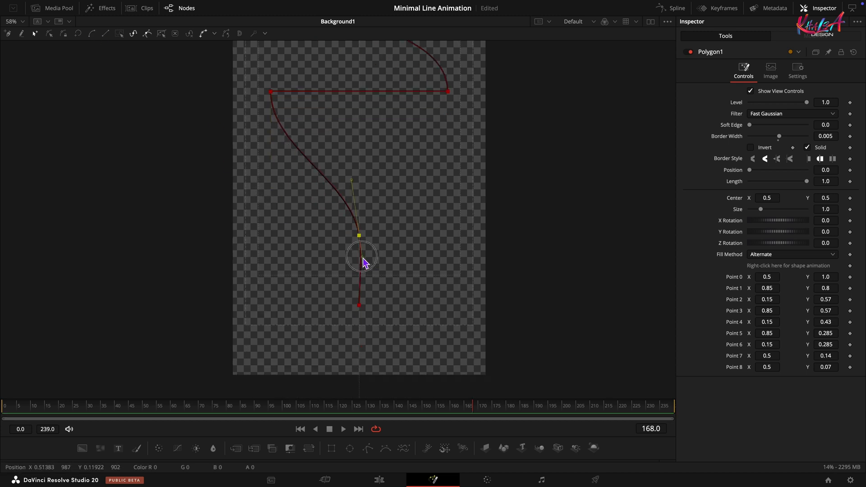
drag(363, 260, 360, 234)
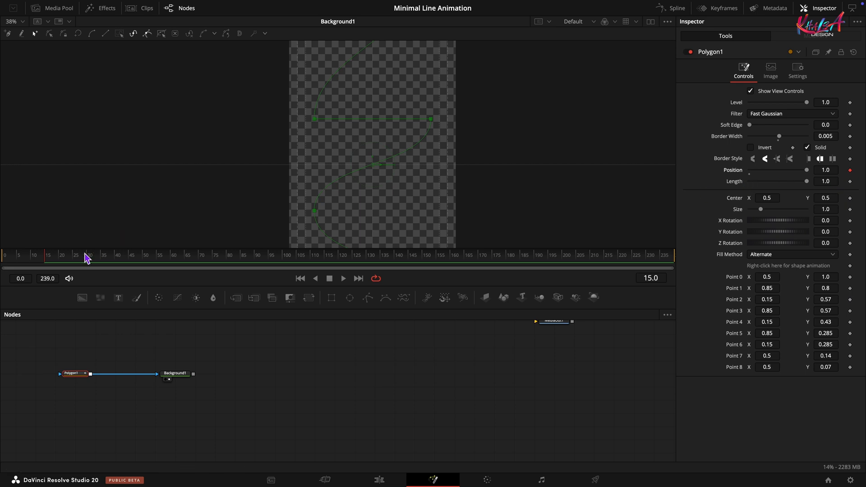
At frame 15, keyframe the write Position and set Length 0.737 with a keyframe
click(173, 262)
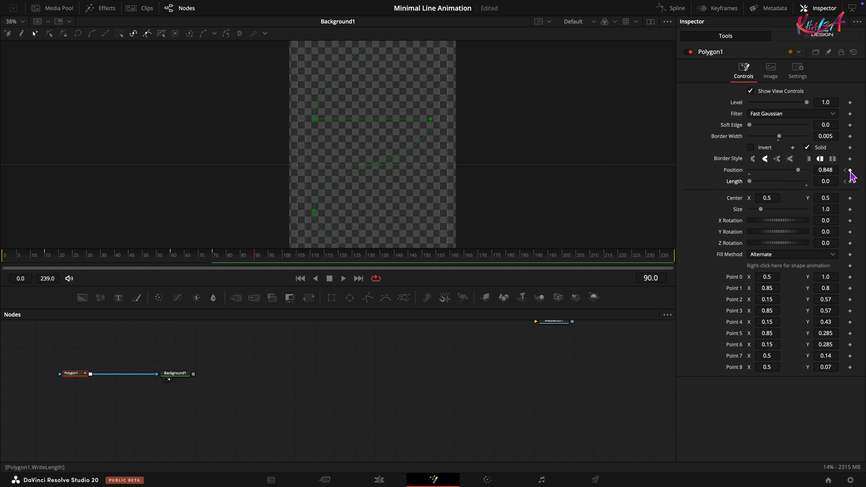
click(825, 169)
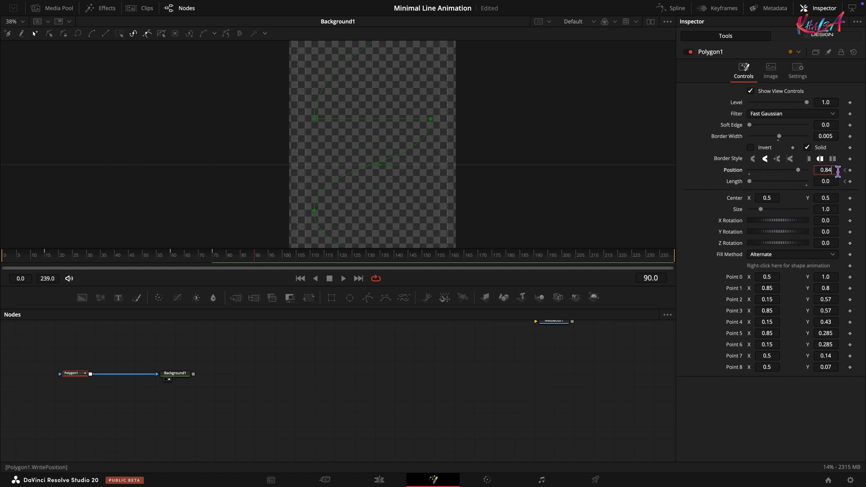
text(0.737)
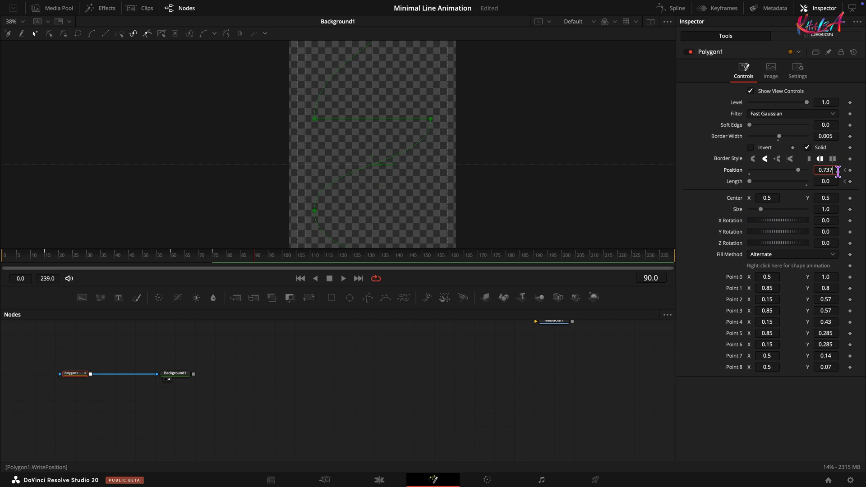
click(826, 181)
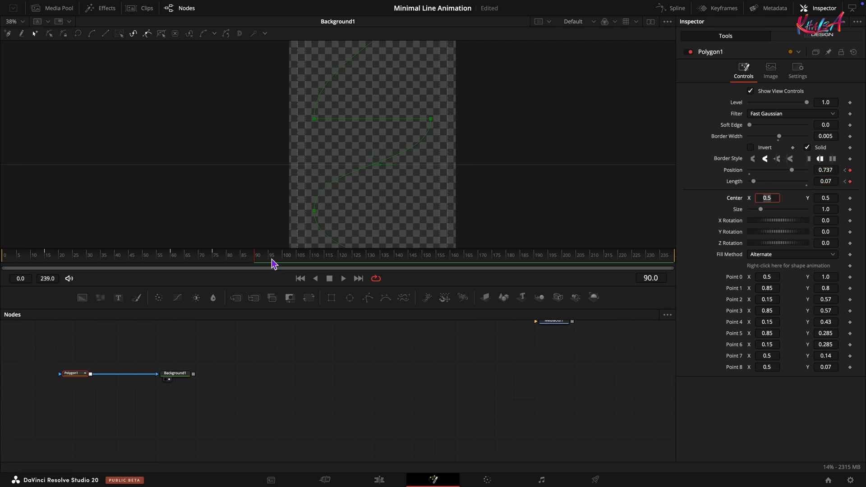
Keyframe Position and Length at later frames up to 205 so the short stroke travels along the path
click(271, 255)
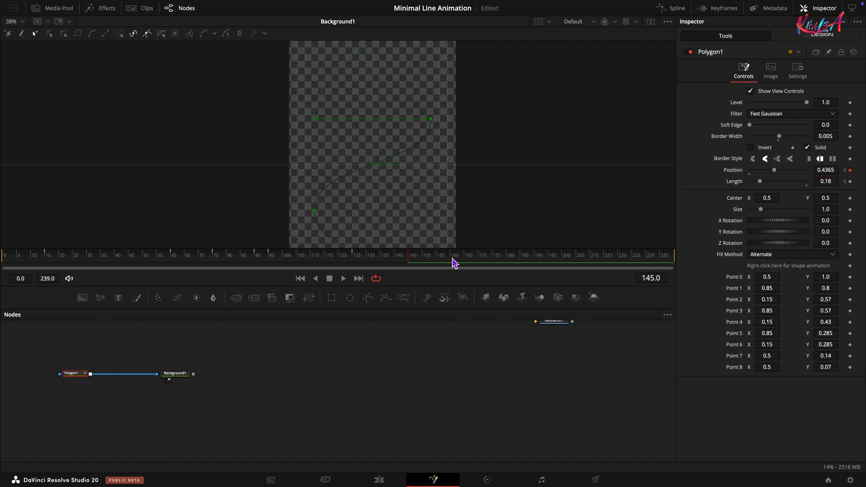
click(826, 169)
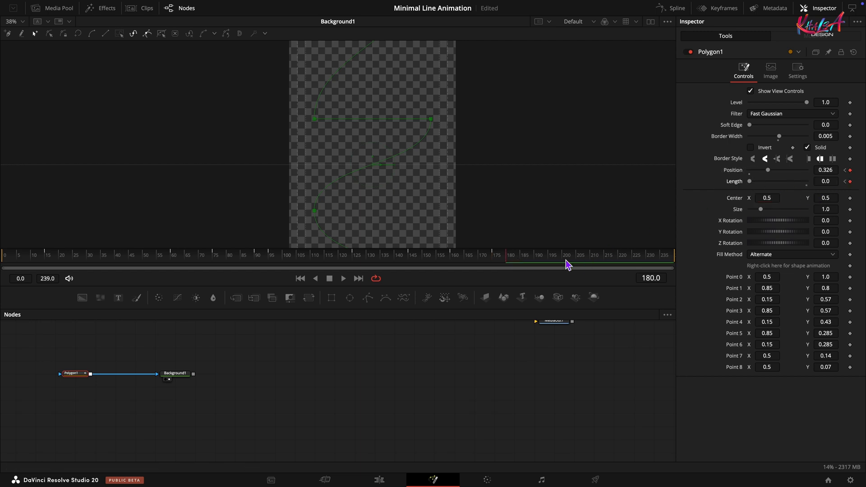
click(579, 263)
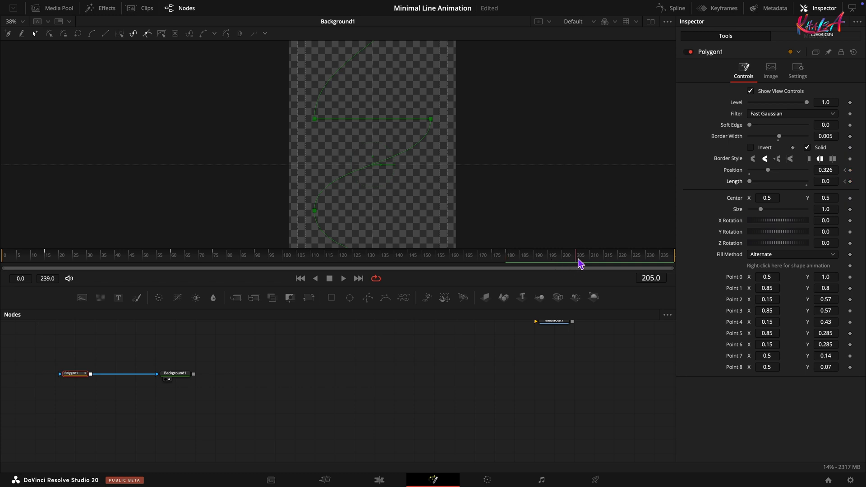
click(826, 181)
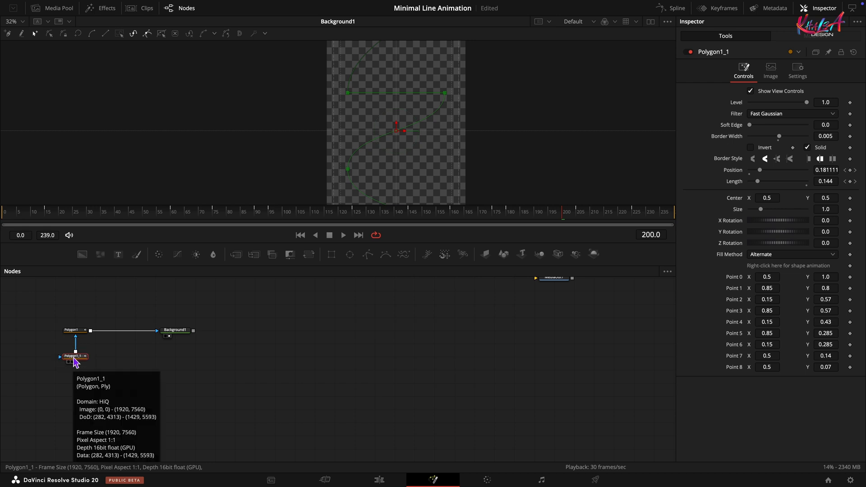
Rename the duplicated polygon node to Trial PG
right_click(73, 356)
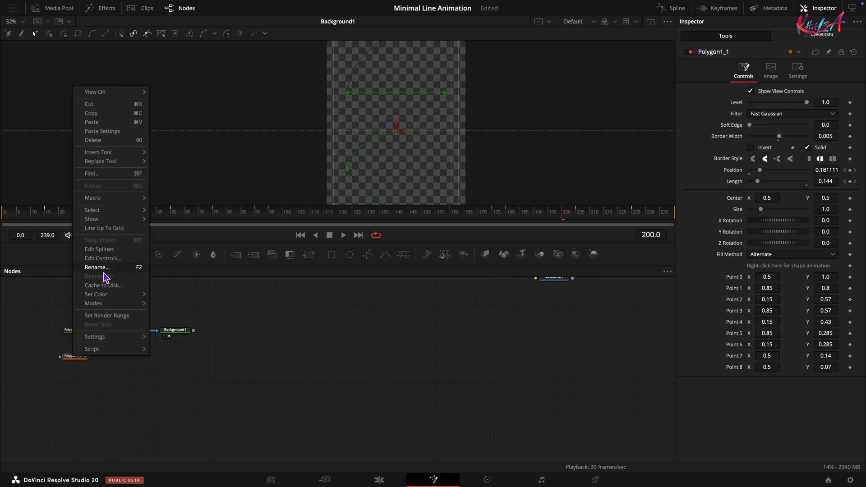
click(97, 267)
text(Trial PG)
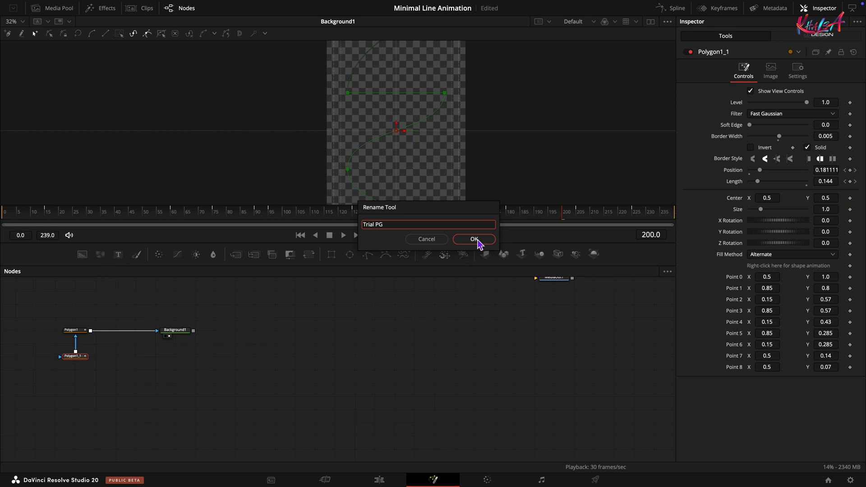
click(474, 238)
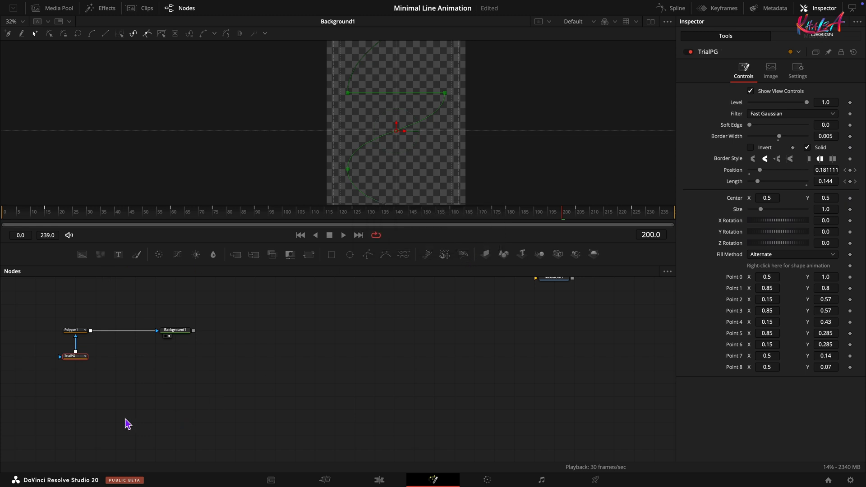
mouse_move(427, 255)
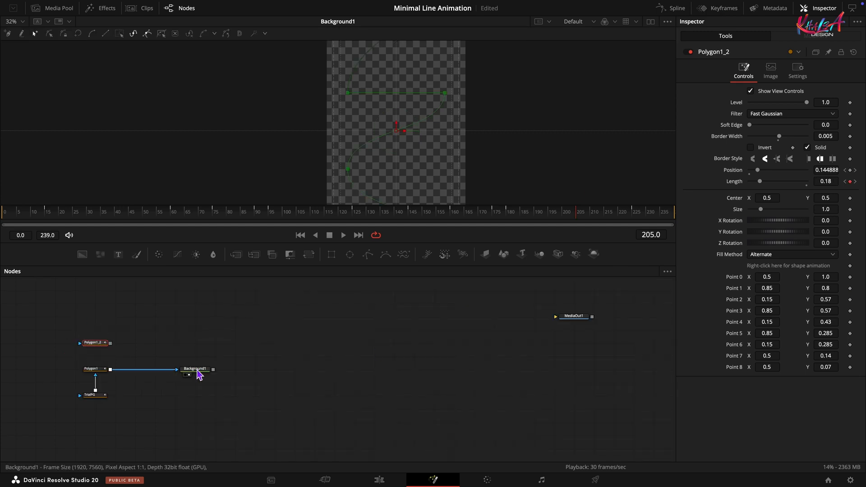
Paste an instance of Background1 fed by Polygon1_2 as a dot with Length 0 and Border Width 0.025 merged over the line
right_click(195, 369)
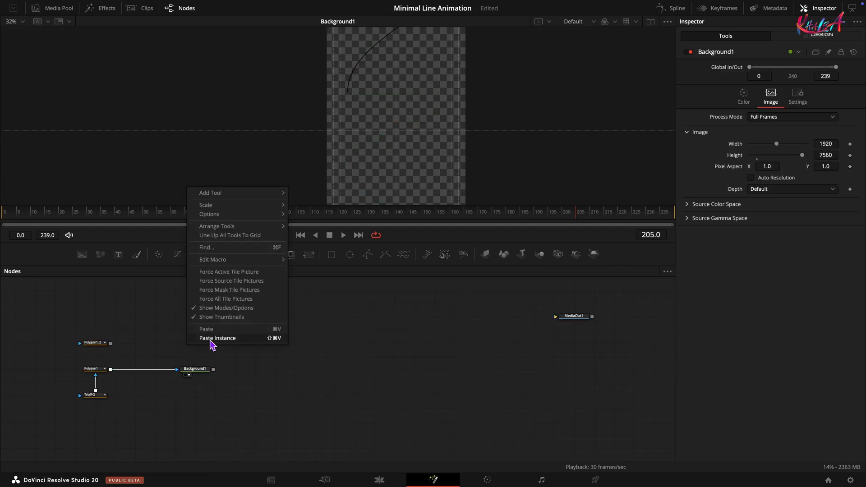
click(218, 339)
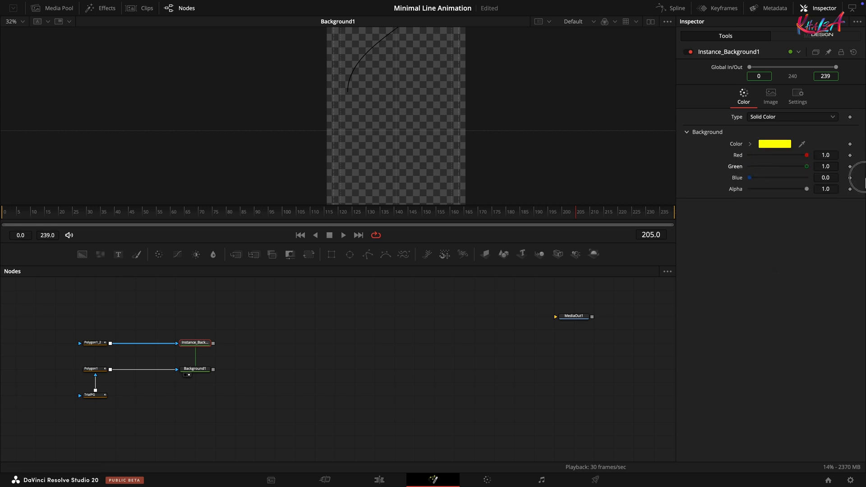
click(94, 343)
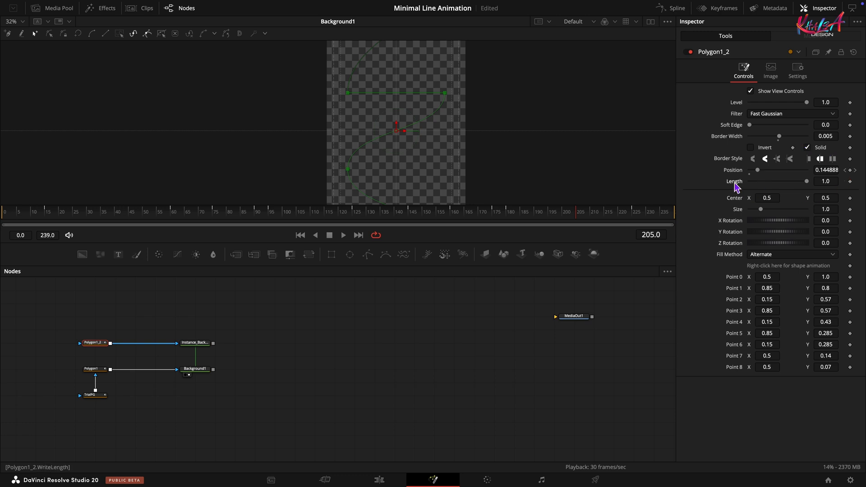
click(826, 137)
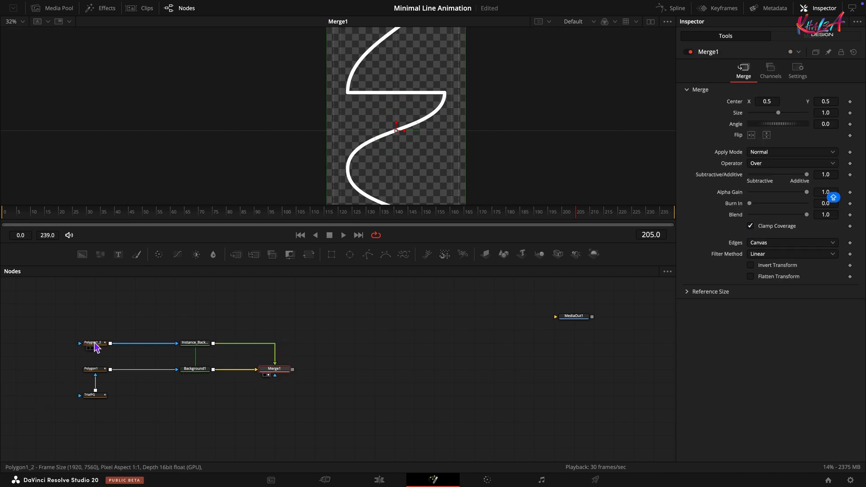
click(93, 343)
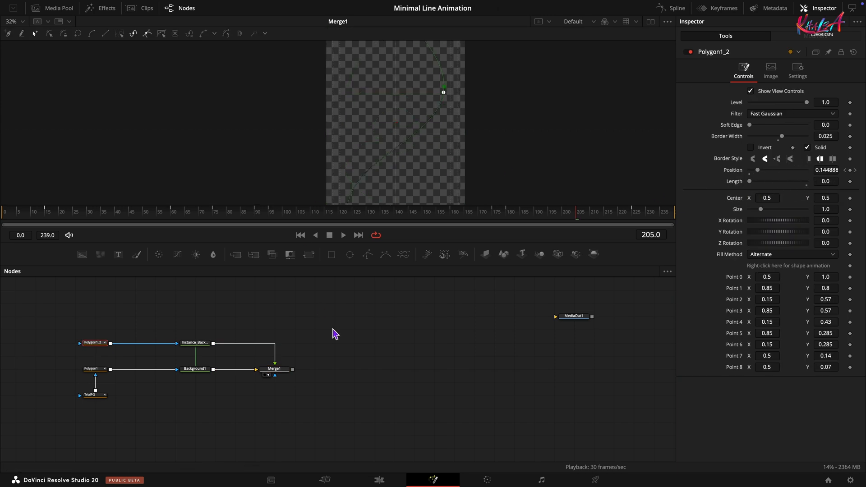
drag(578, 217, 536, 218)
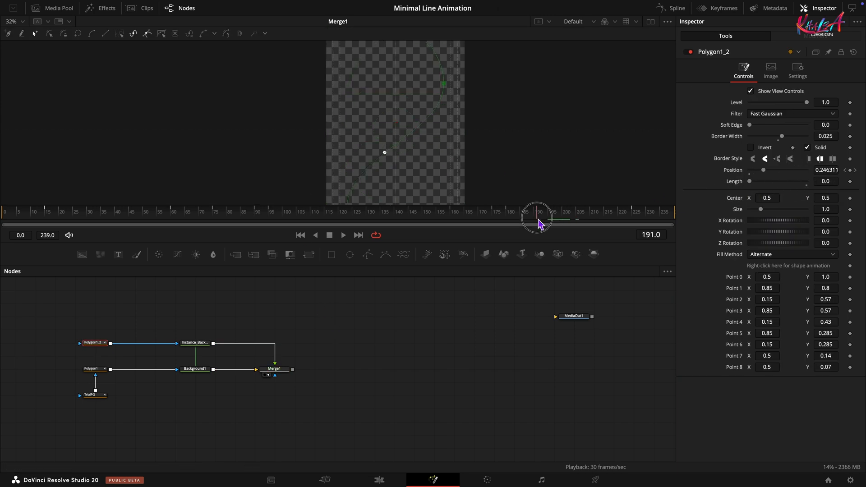
Set Background1's fill to a linear gradient and add an extra colour stop partway along it
click(195, 368)
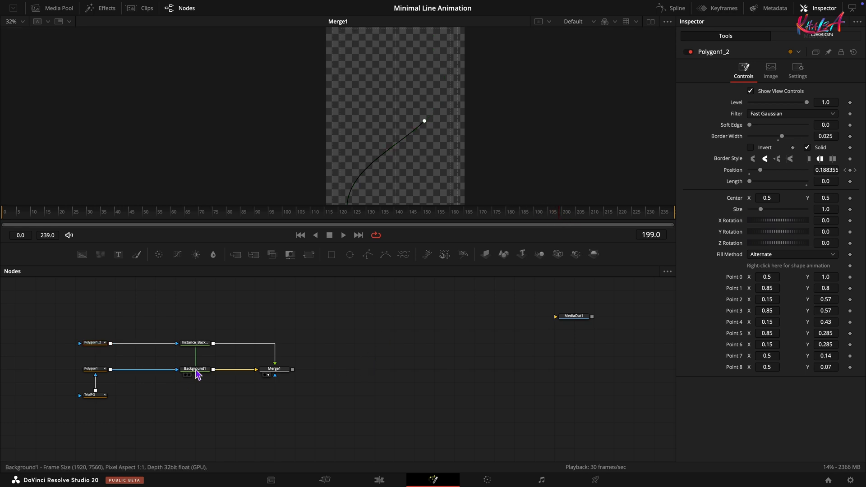
click(195, 368)
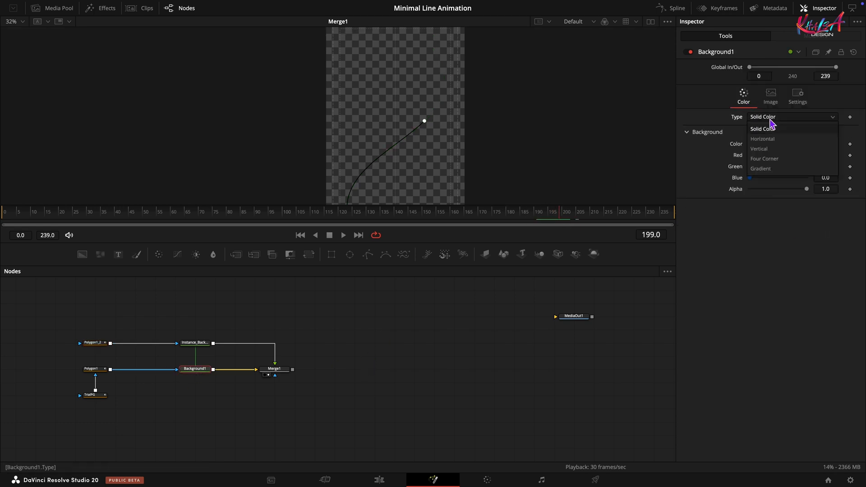
click(762, 169)
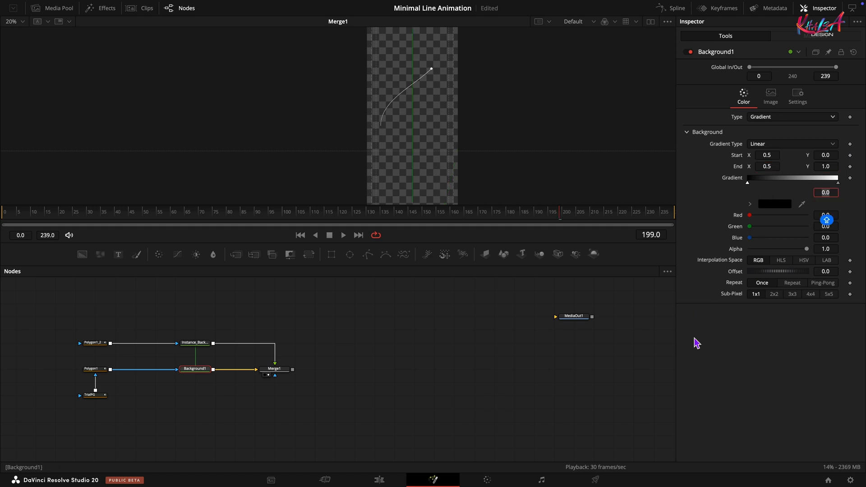
click(781, 177)
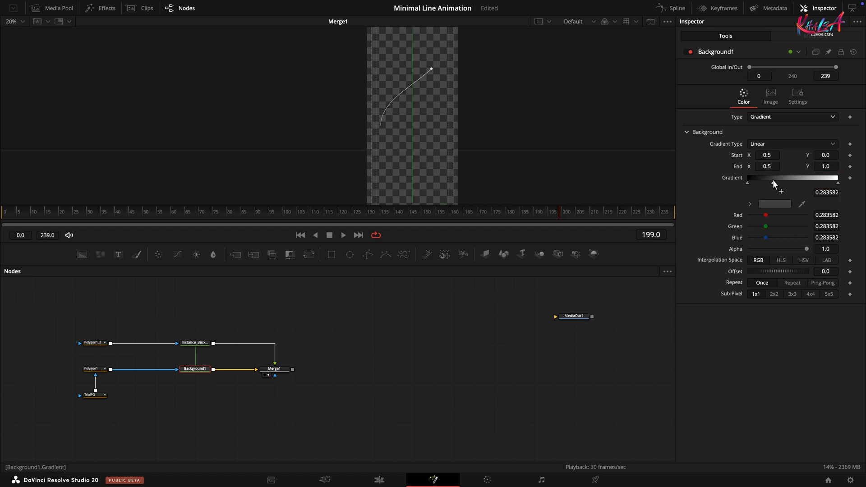
drag(780, 181, 810, 181)
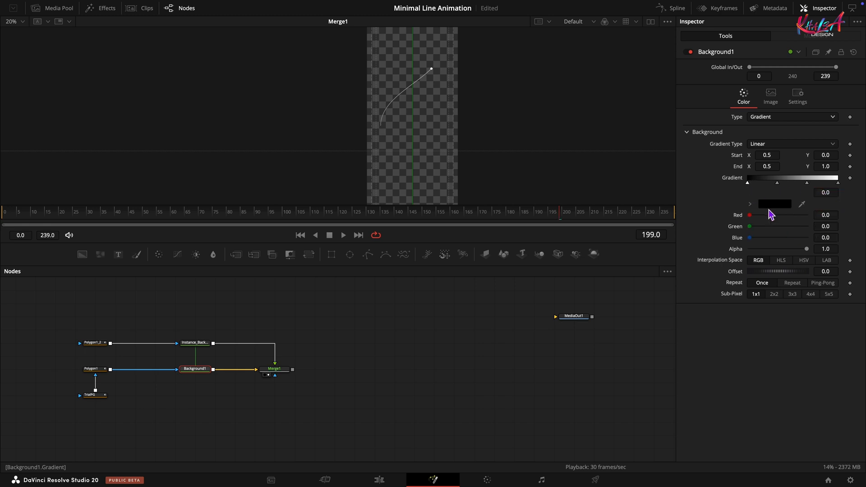
Colour the gradient stops blue, magenta and orange in the Colors window
click(773, 204)
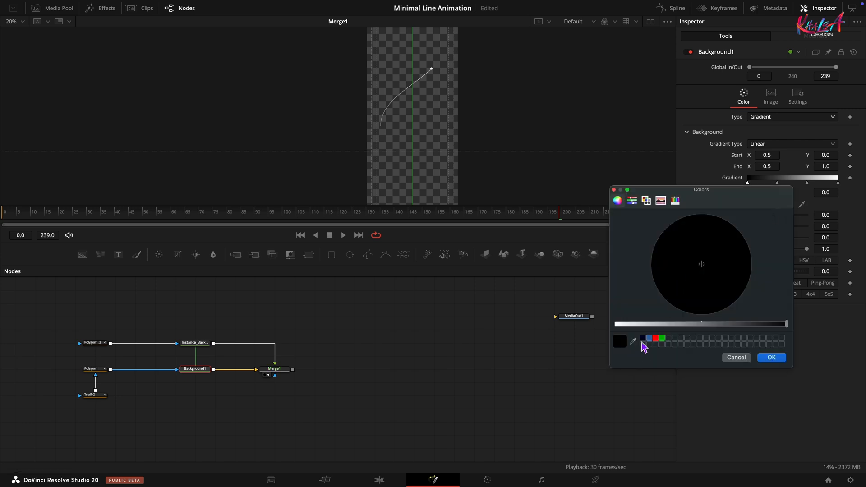
click(672, 297)
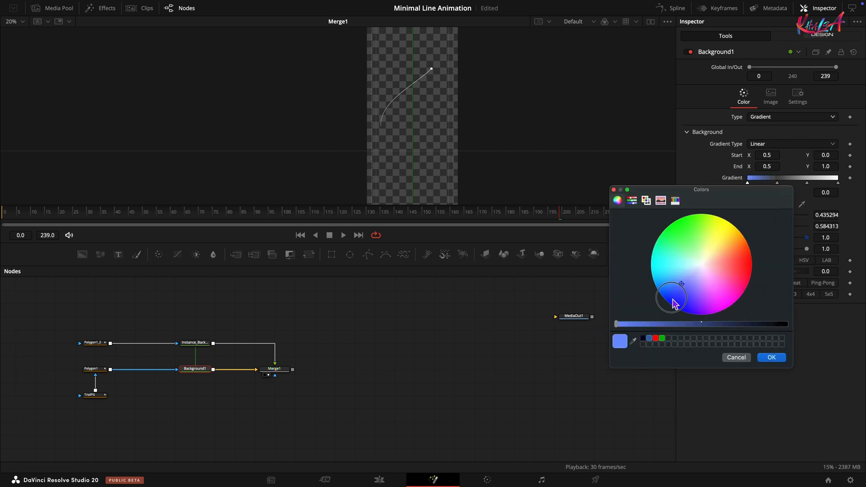
click(772, 357)
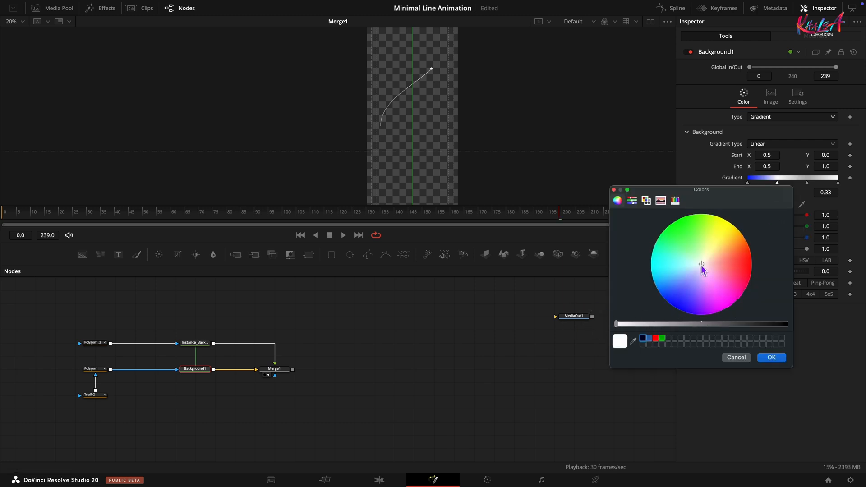
click(771, 357)
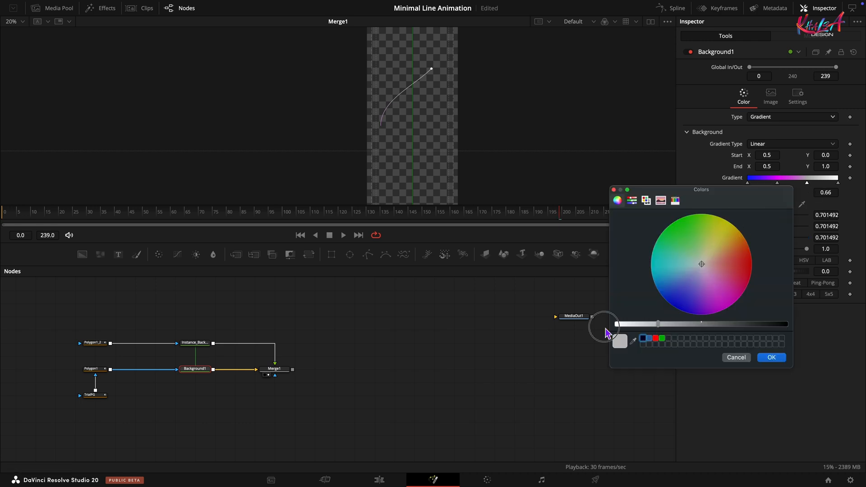
click(771, 357)
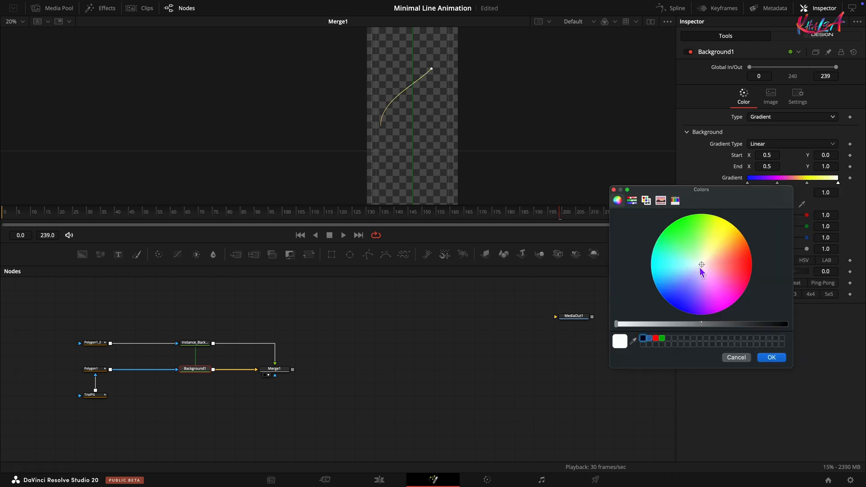
click(771, 358)
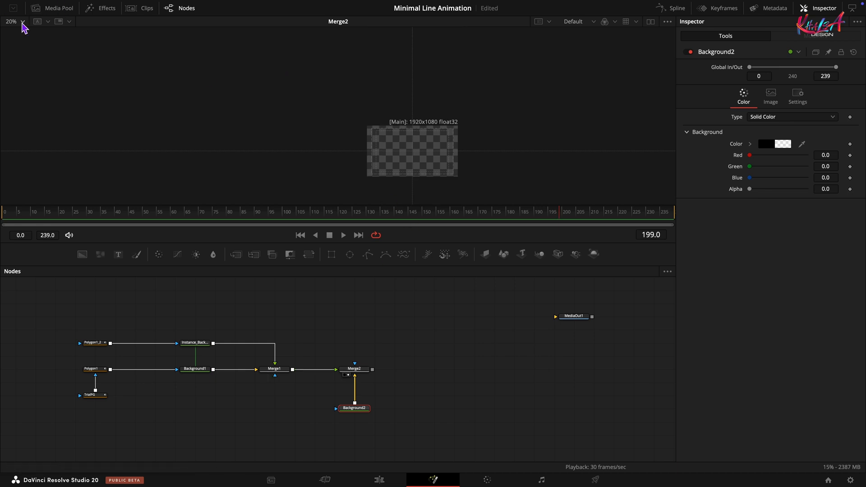
Fit the view and keyframe Merge2's Center Y near the start, entering 2.1
click(79, 215)
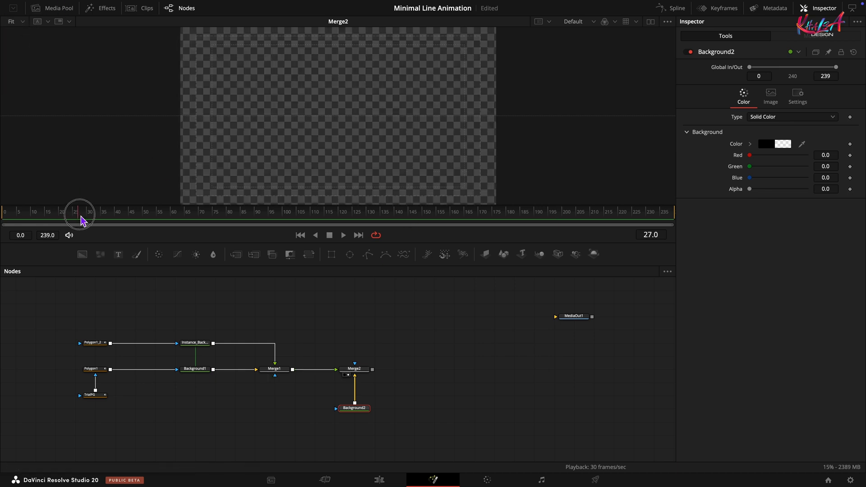
click(355, 368)
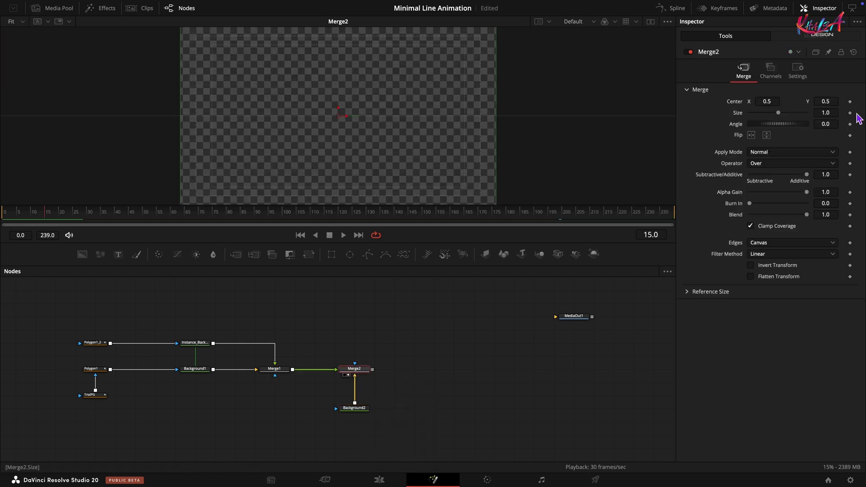
click(825, 101)
text(3.5)
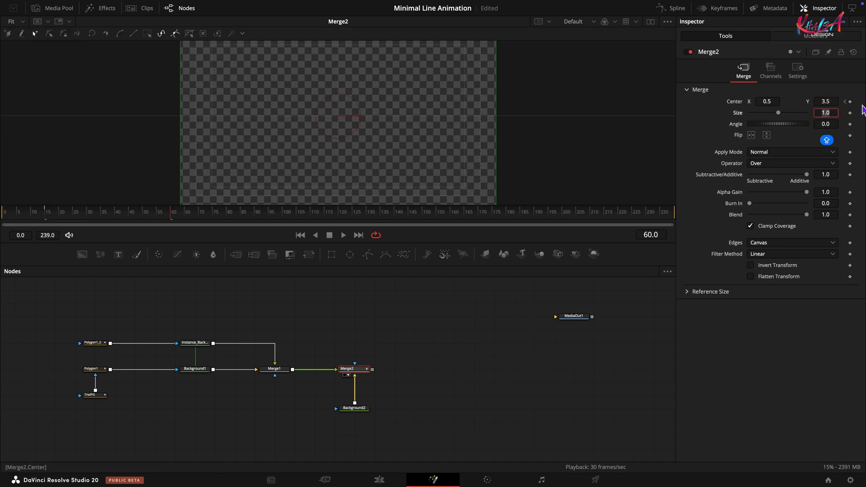
click(826, 101)
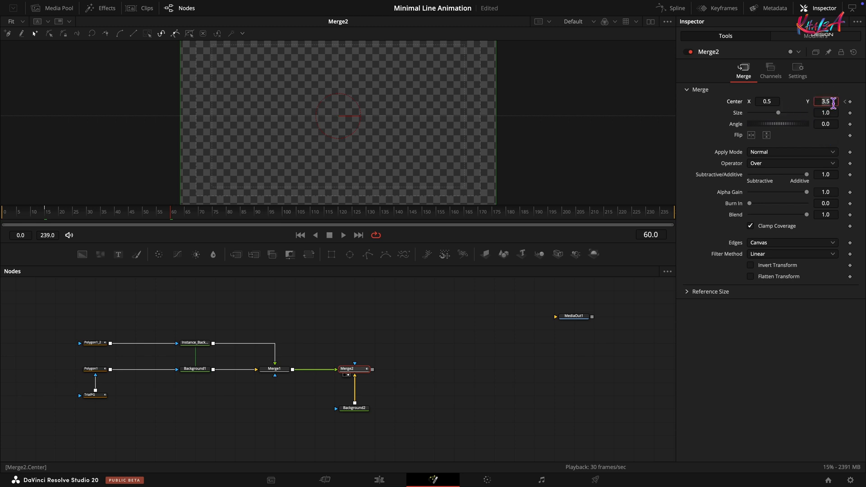
text(2.1)
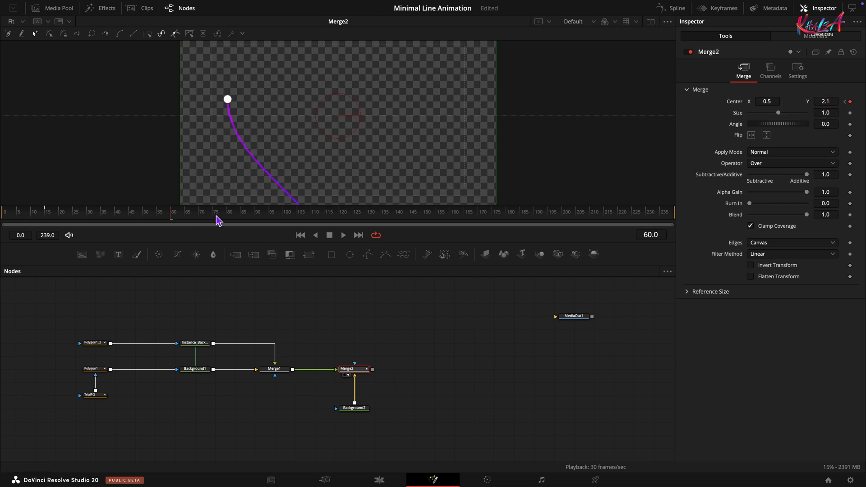
At a later frame keyframe Merge2's Center Y at -2.5 so the line slides out of frame
click(826, 101)
text(2)
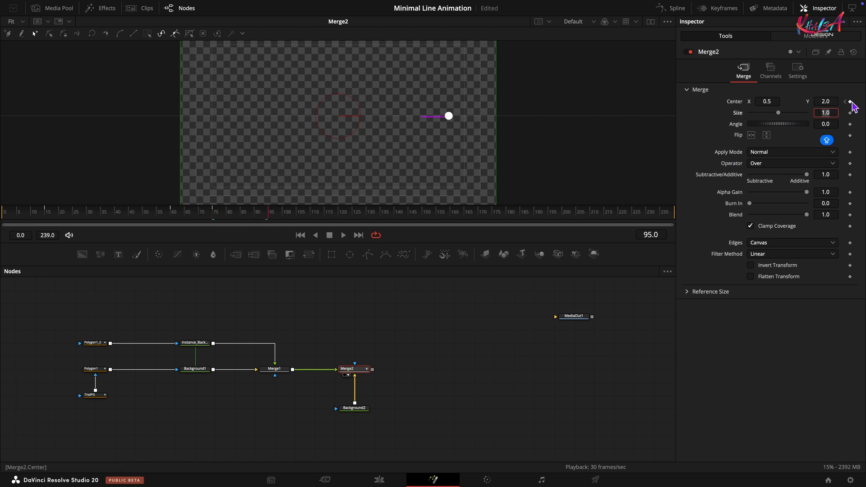
click(364, 211)
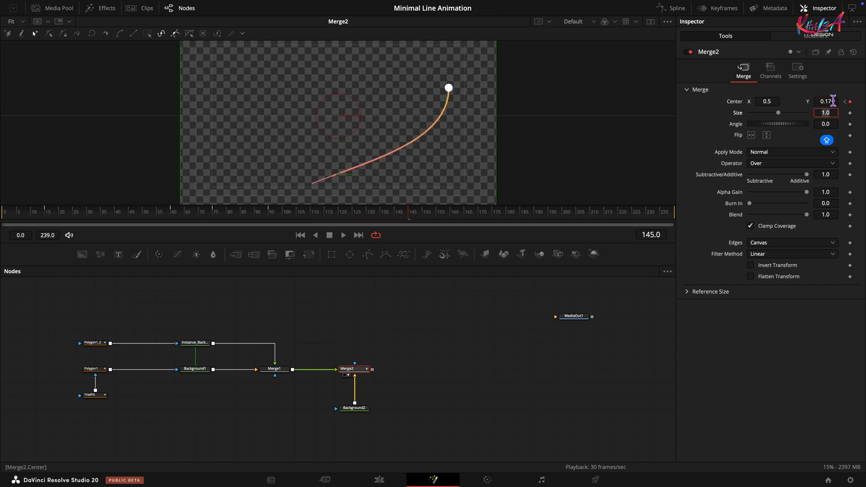
click(453, 216)
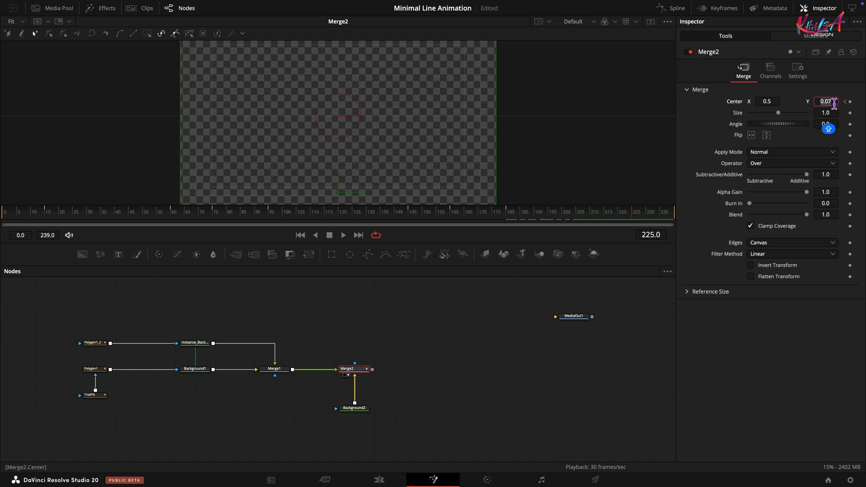
text(-2.5)
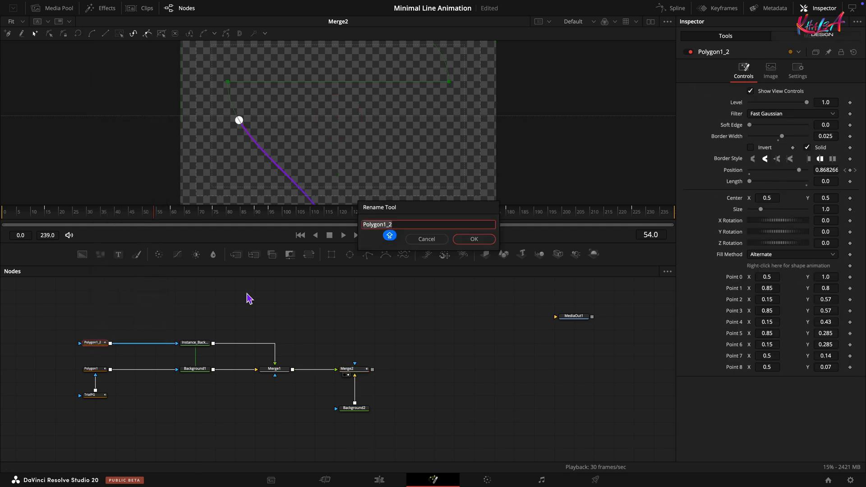
Rename Polygon1_2 to Circleshapepg and keyframe its Level to 0.0 at frame 0 and near frame 226
text(Circle shape p)
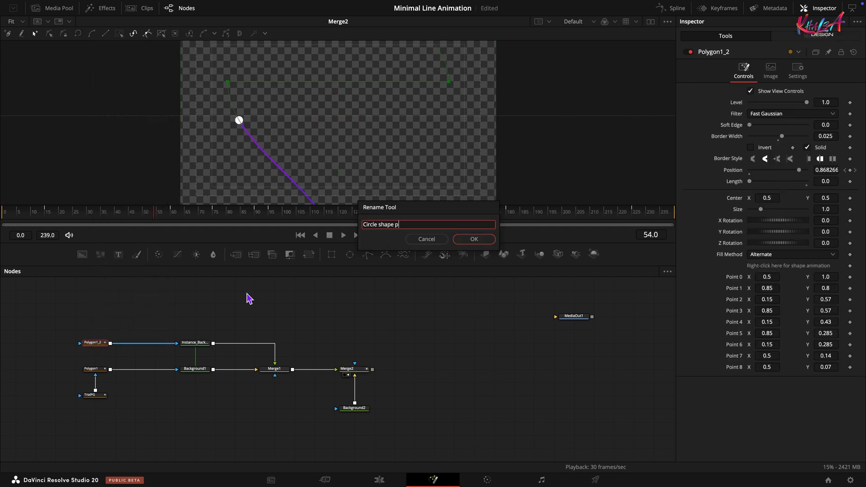
click(472, 238)
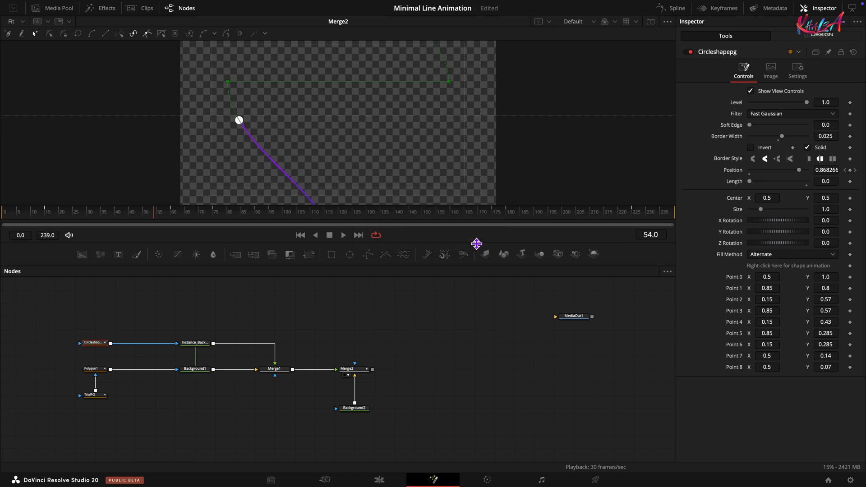
mouse_move(161, 215)
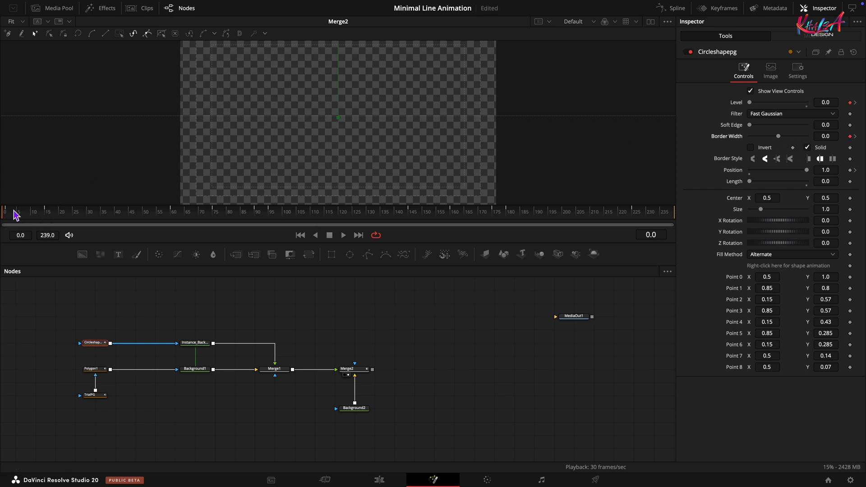
click(33, 215)
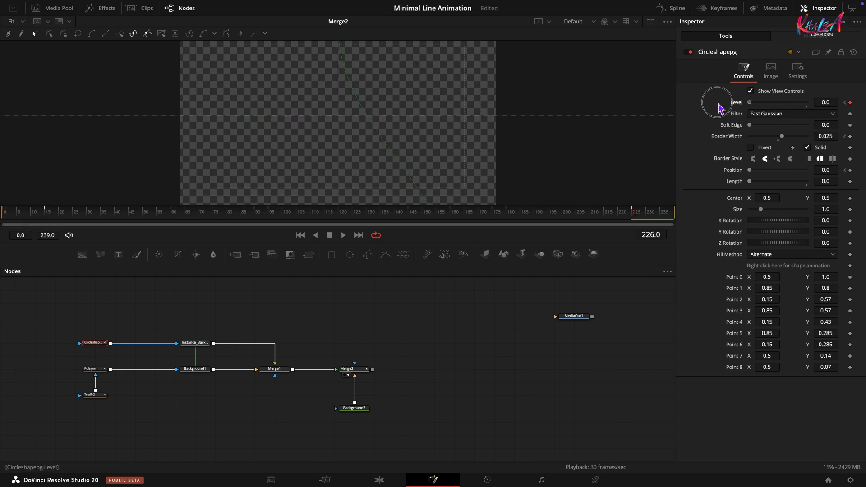
click(93, 368)
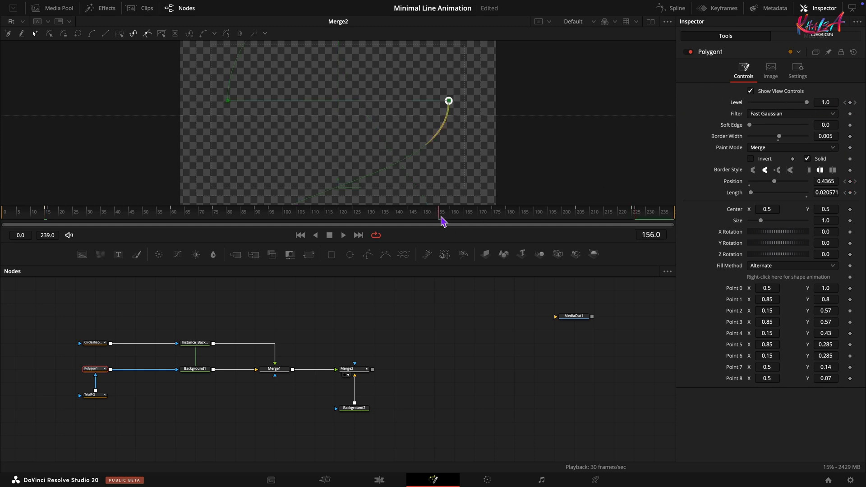
click(94, 394)
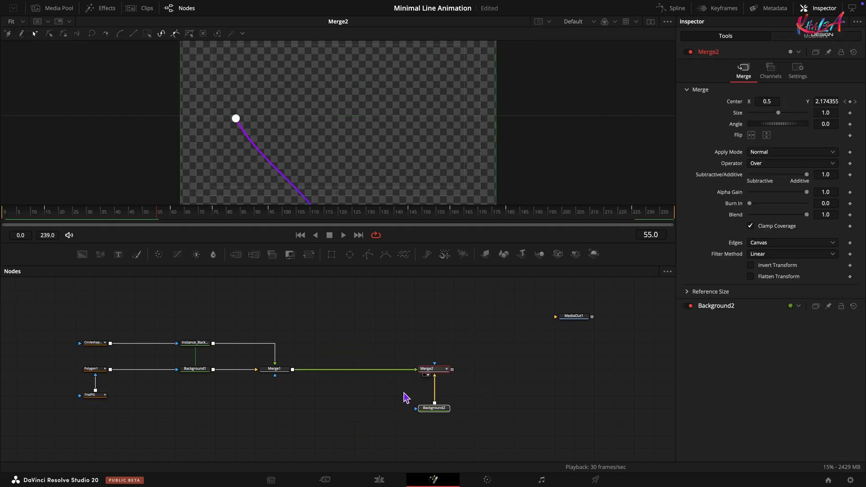
Add a Text+ node merged after Merge1 reading MANIMALISM in Poppins Regular
click(274, 368)
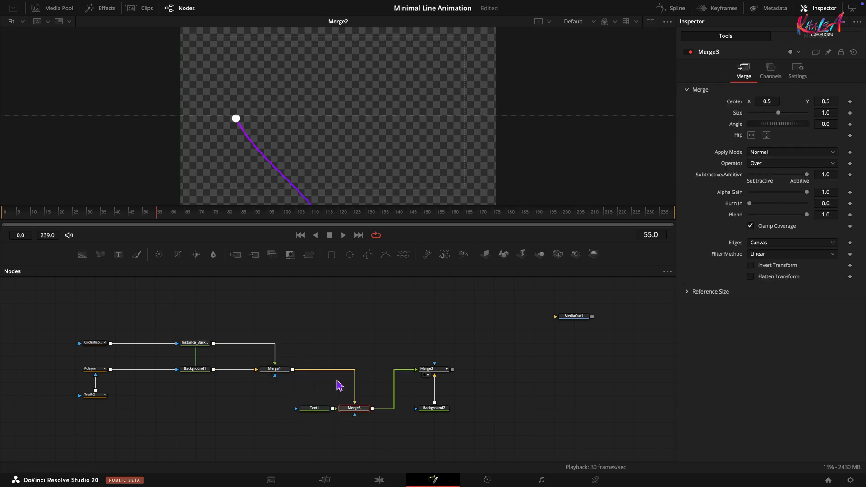
click(315, 408)
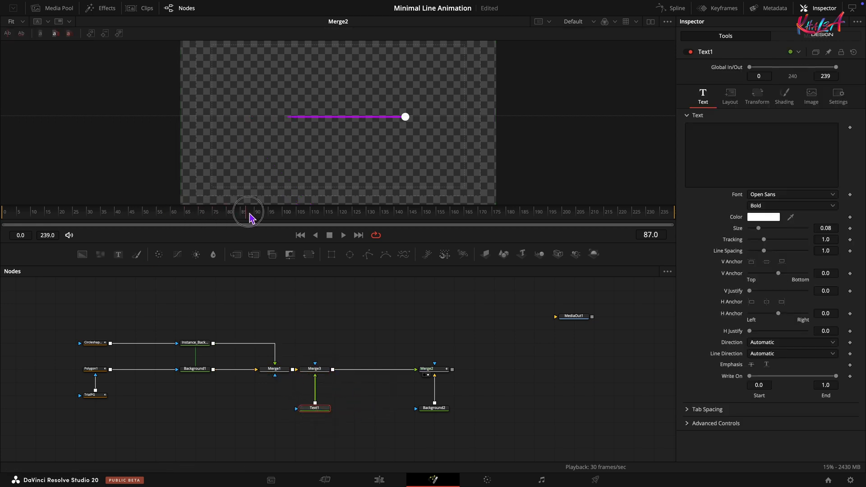
text(M)
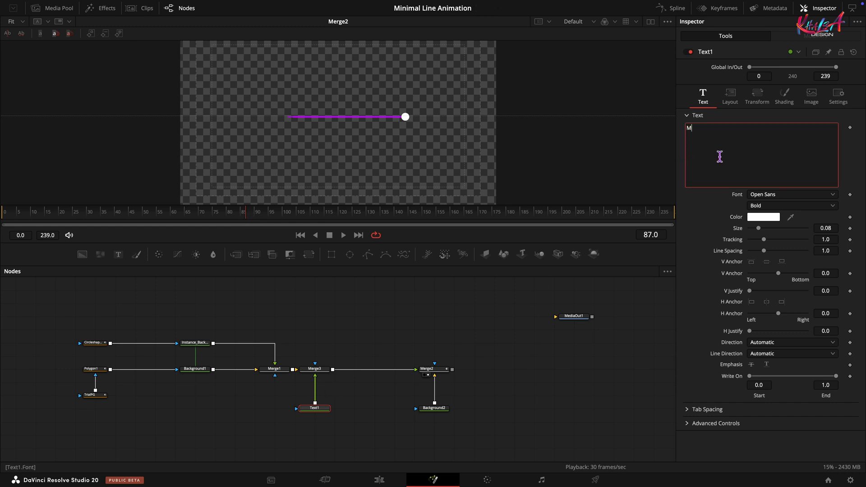
text(ANIMALISM)
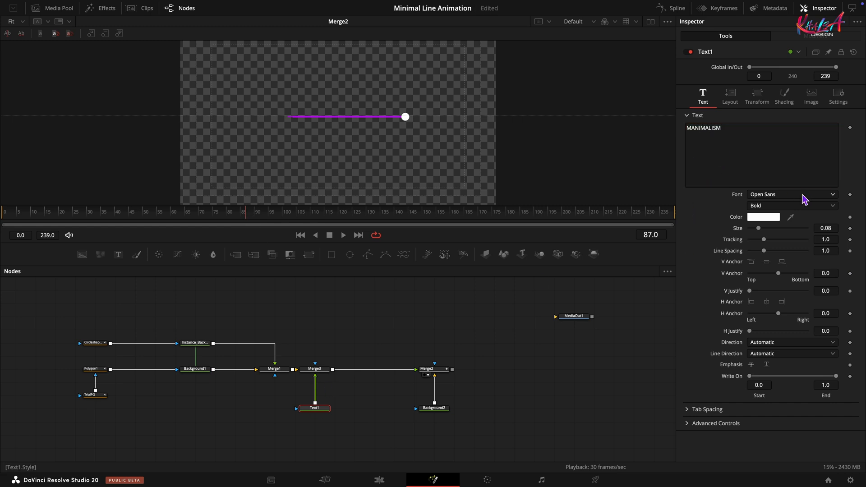
click(791, 194)
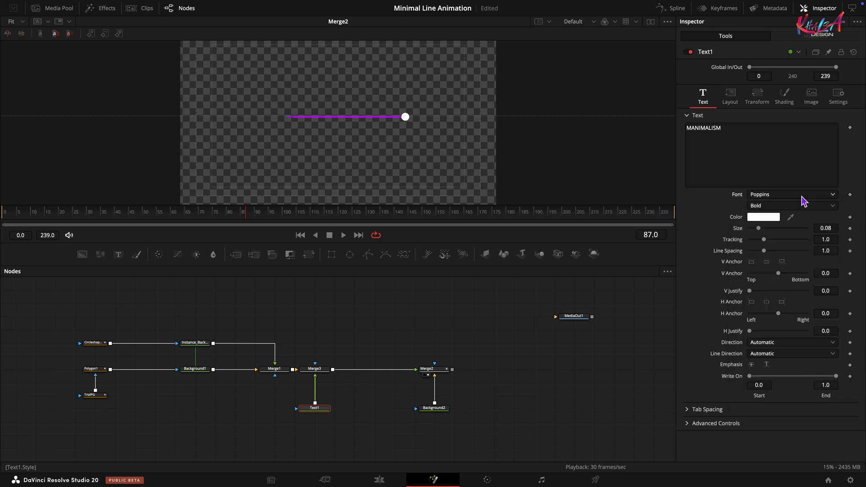
click(791, 206)
text(0.05)
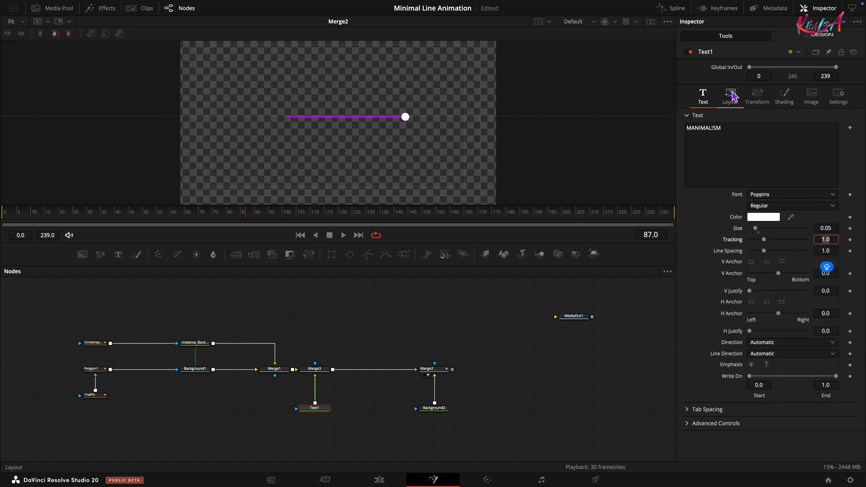
Set the text Size to 0.05 and Layout Center Y to -1.006 so it sits along the line
click(730, 92)
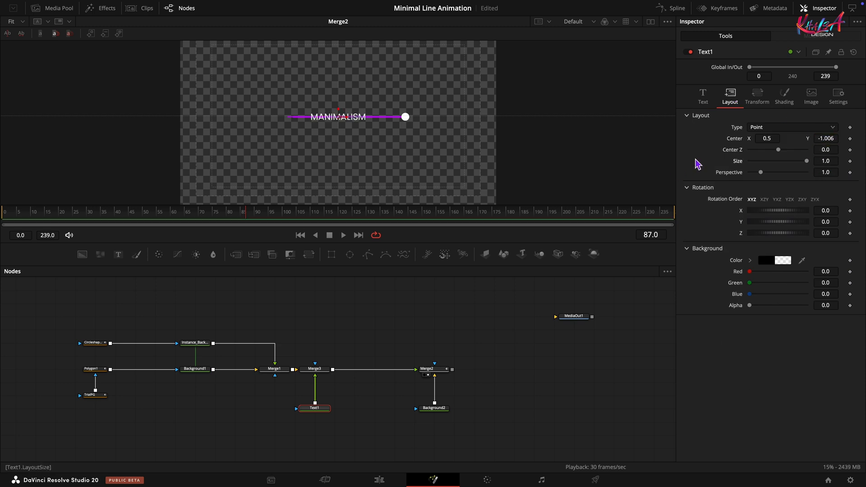
click(315, 368)
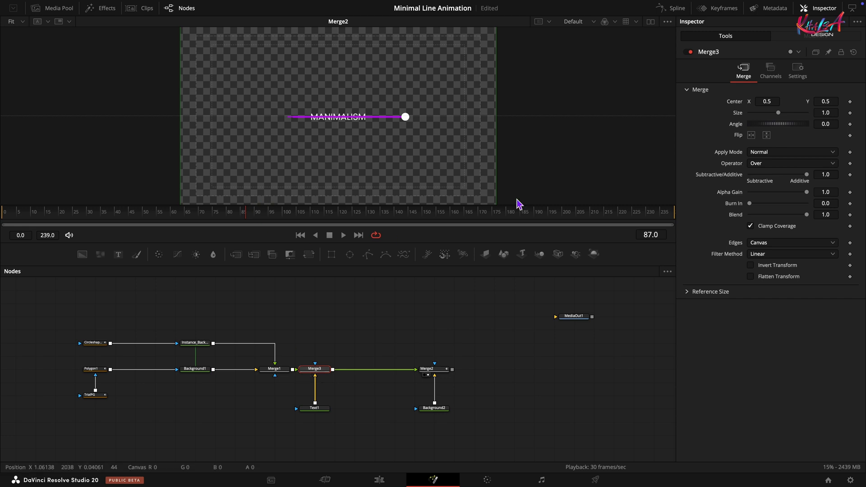
click(314, 368)
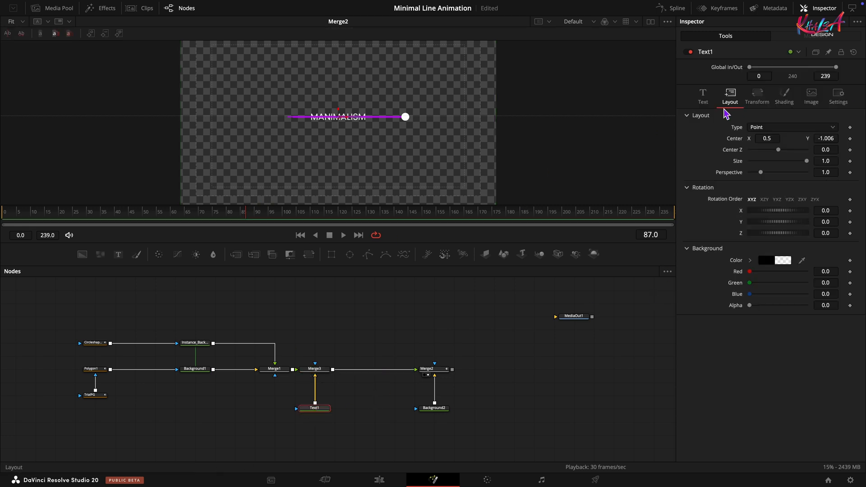
Add a Follower modifier to Text1 and keyframe character Offset X 0.1 and Opacity around frame 85
click(703, 93)
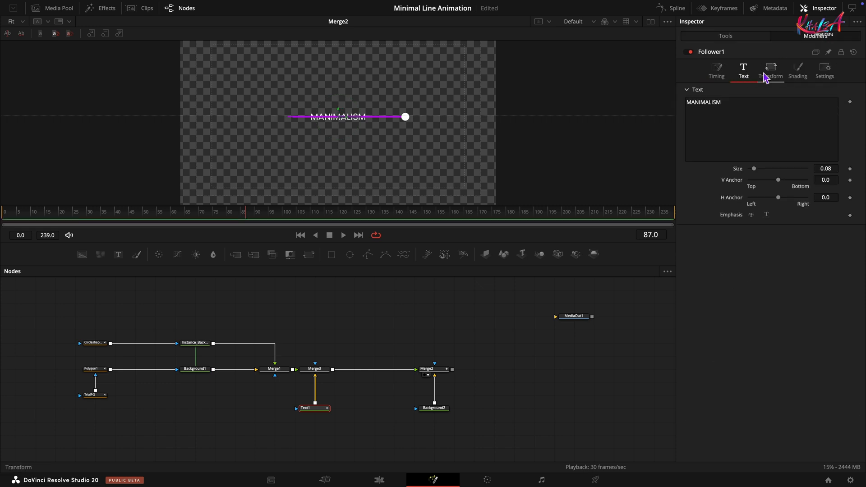
click(771, 69)
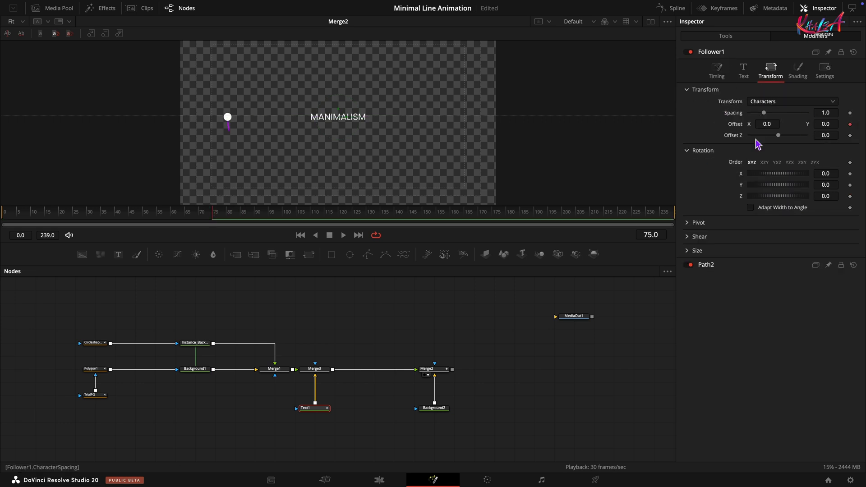
click(767, 124)
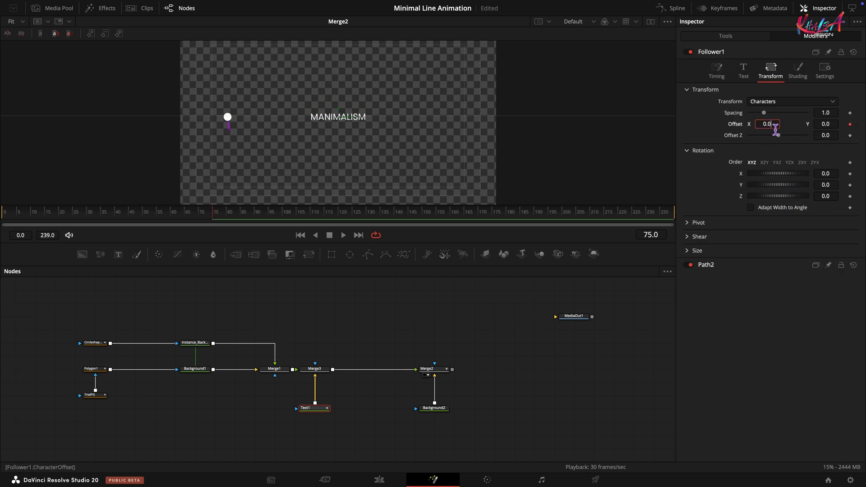
text(0.1)
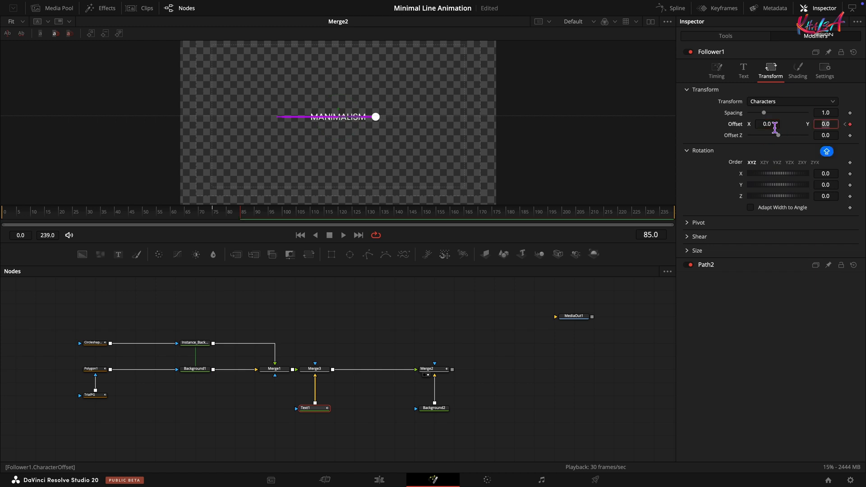
click(797, 70)
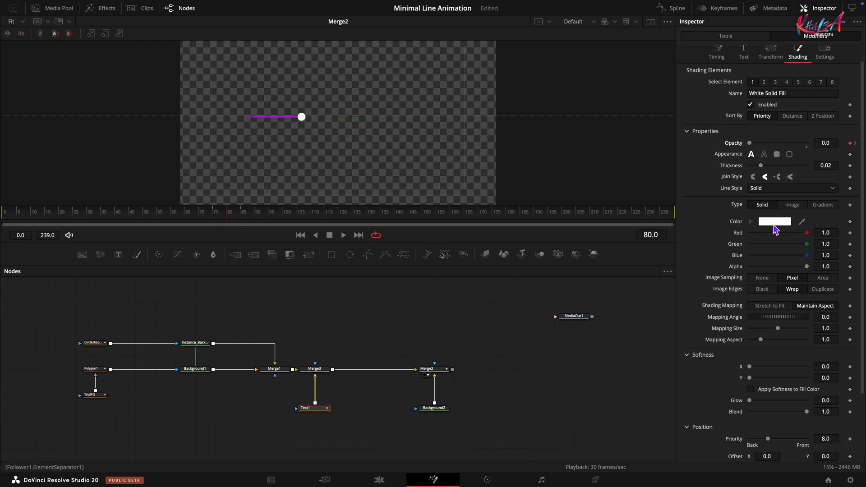
Set Timing Delay to 1.0 Between Each Character and scrub to check the letter-by-letter reveal
click(214, 211)
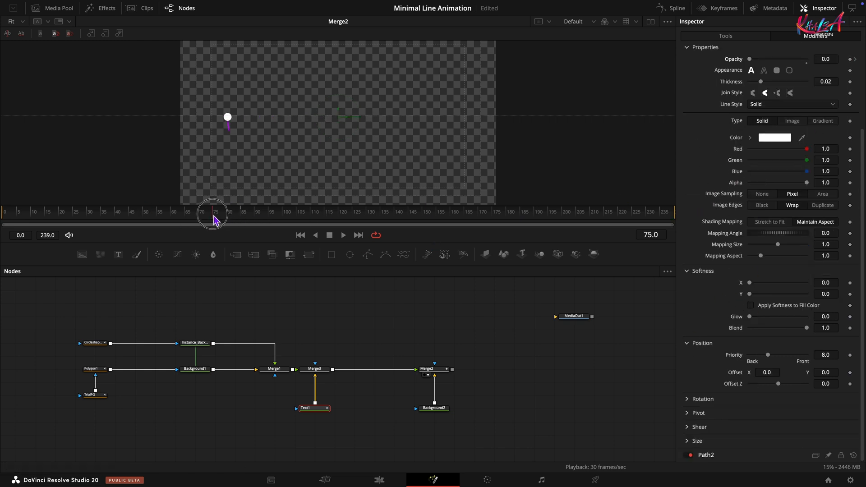
drag(751, 283, 806, 283)
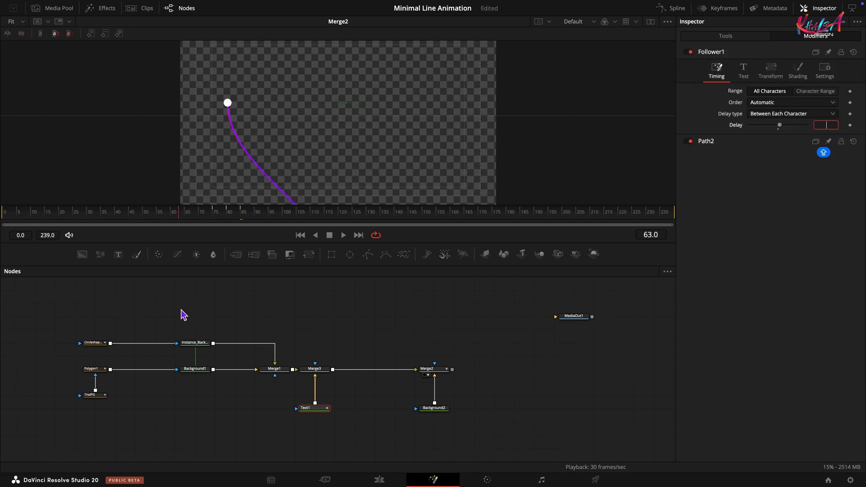
click(255, 216)
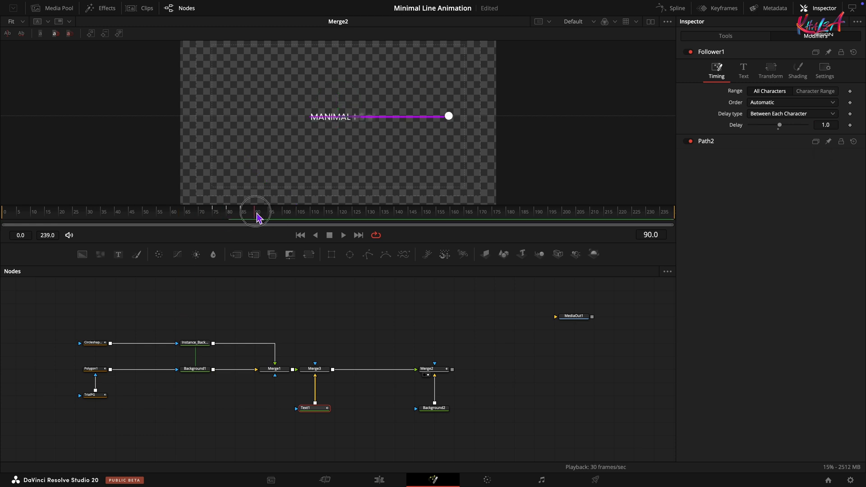
drag(255, 216, 285, 216)
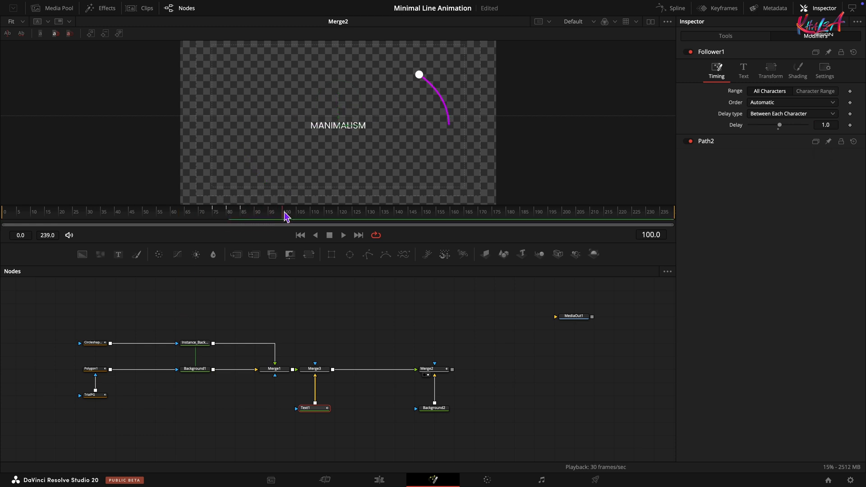
click(315, 369)
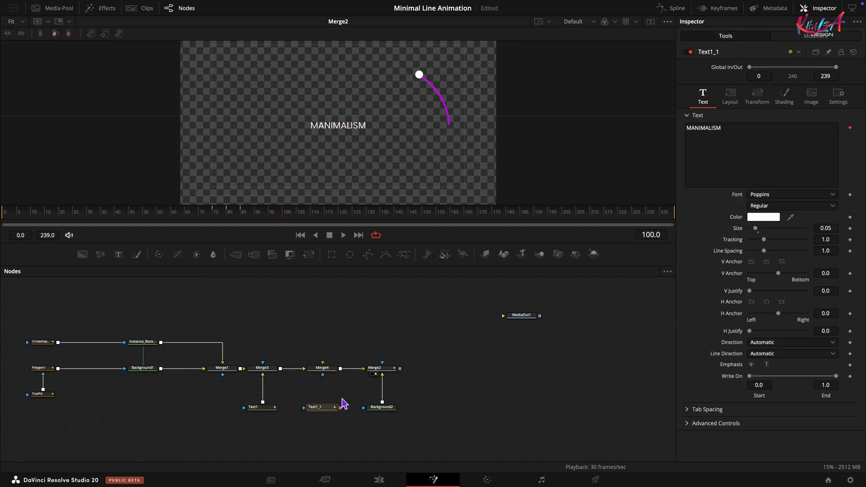
Change the duplicated Text1_1 to read CREATE & DESIGN and position it higher via Layout
click(322, 367)
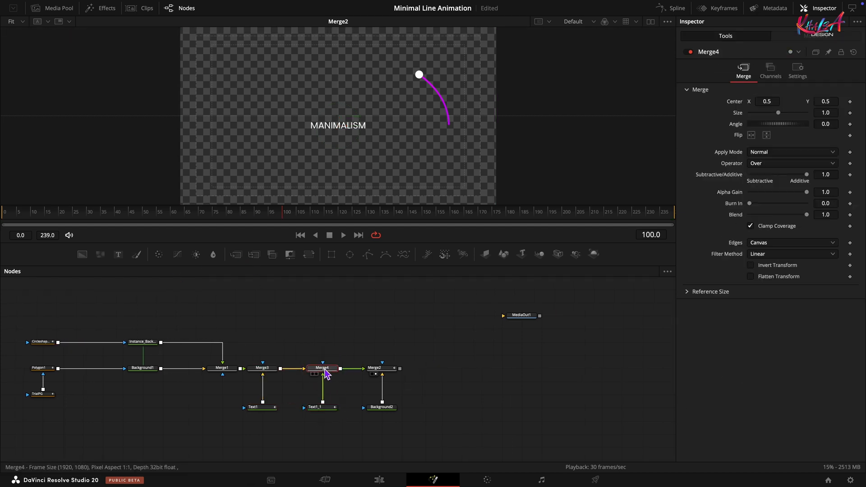
click(380, 368)
text(C)
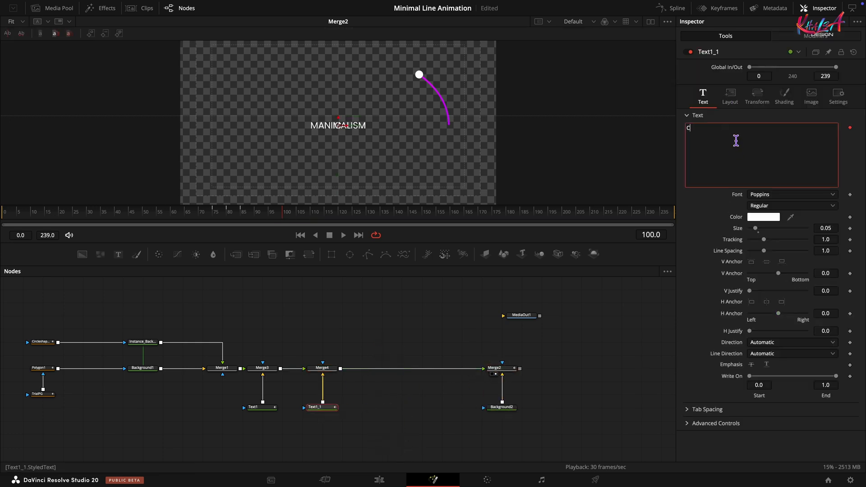
text(REATE)
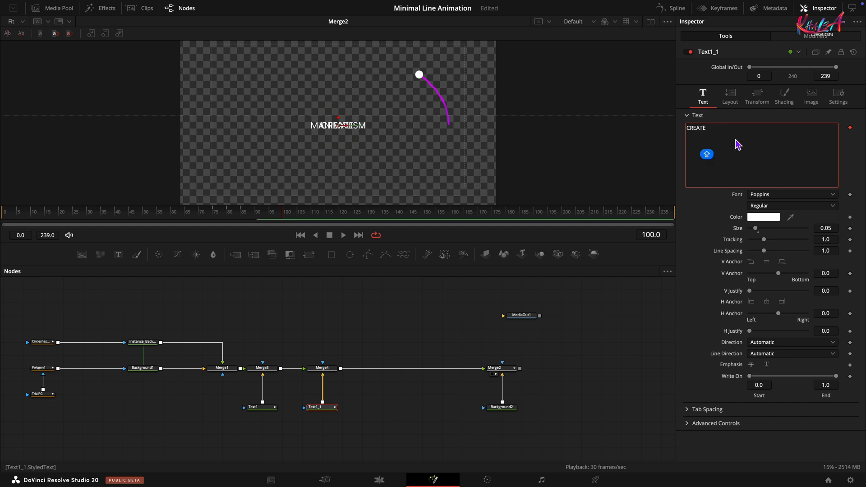
text(& DESIGN)
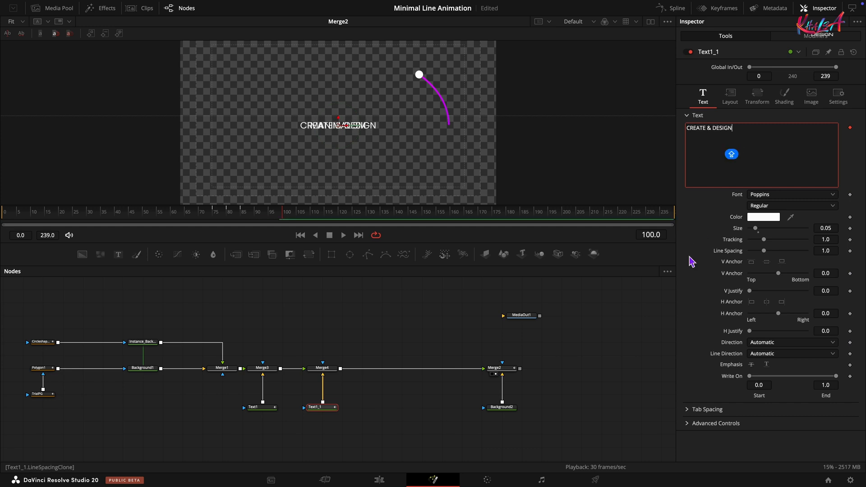
click(729, 94)
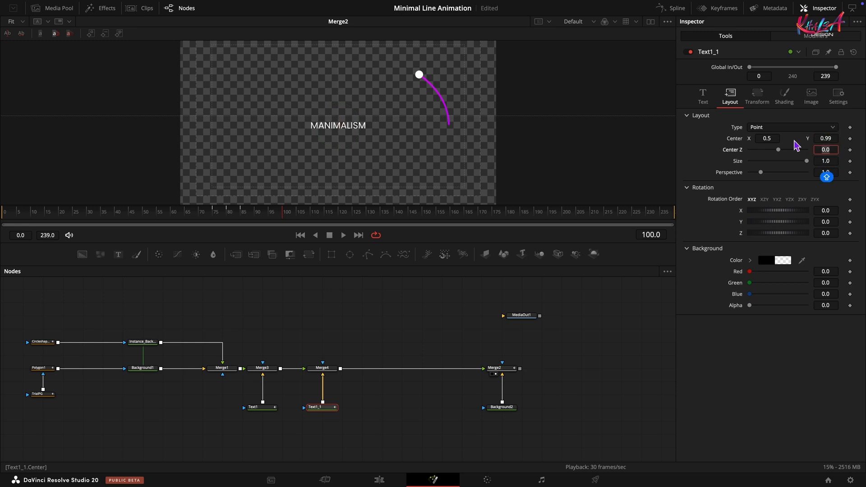
Scrub the timeline around frame 177 to preview the second text revealing along the line
click(298, 211)
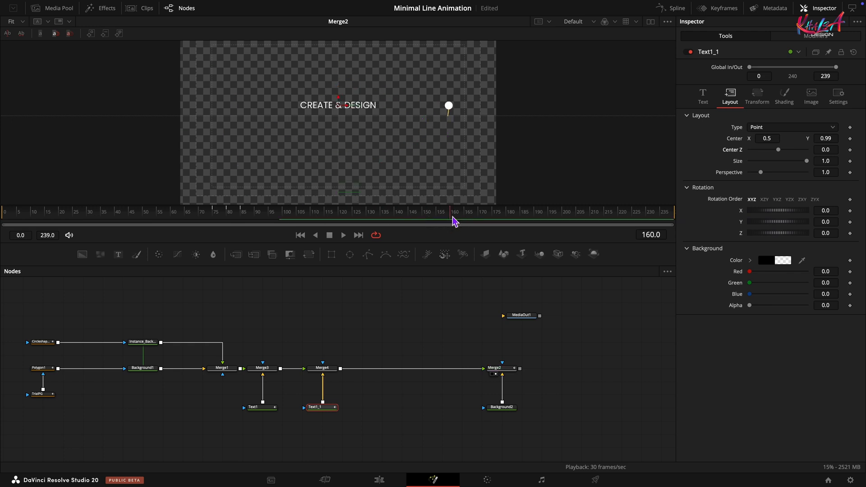
click(722, 8)
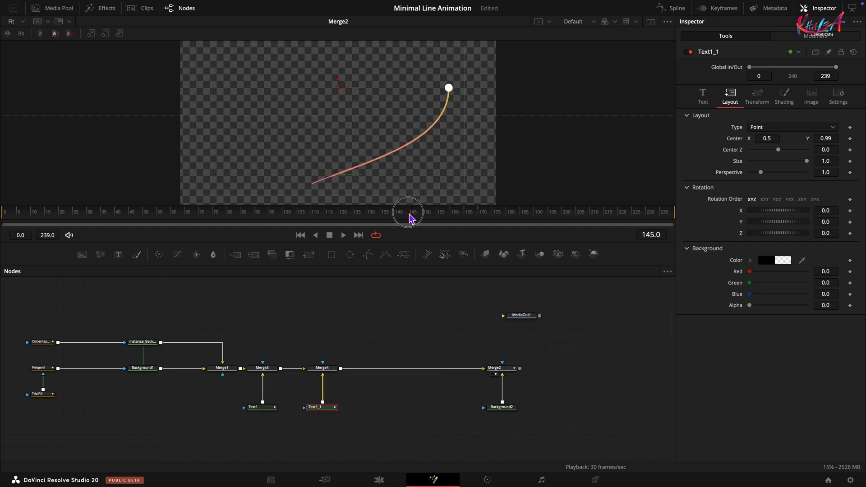
drag(409, 211, 500, 216)
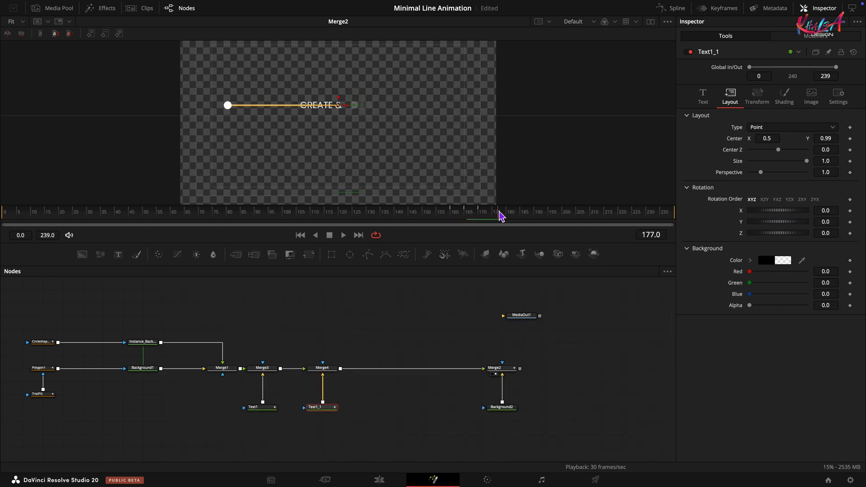
Merge a third text copy after Merge4 reading KHALSA DESIGN and remove its Follower modifier
click(323, 368)
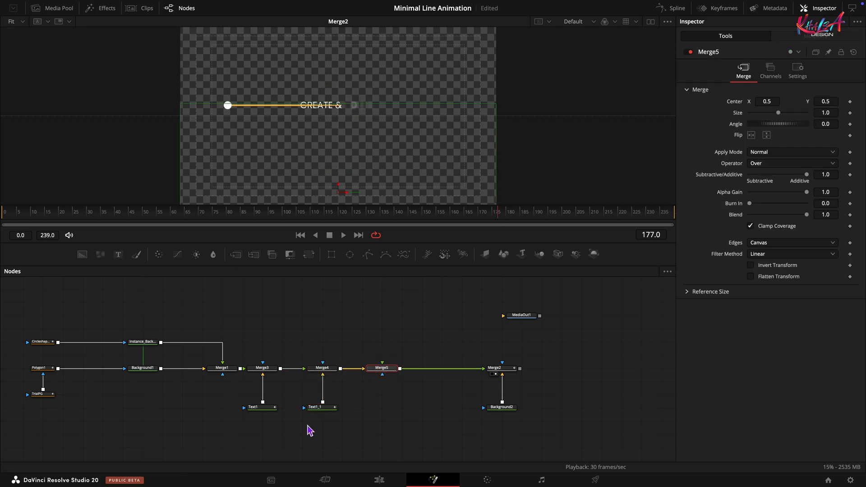
click(378, 407)
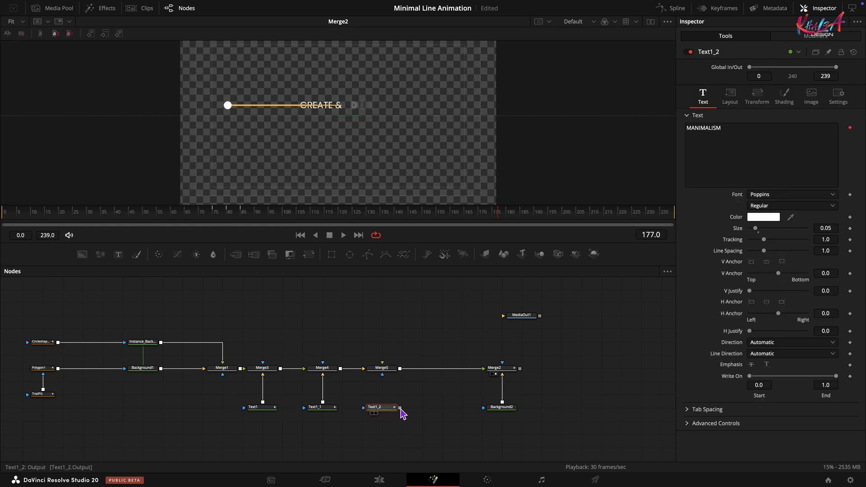
click(382, 368)
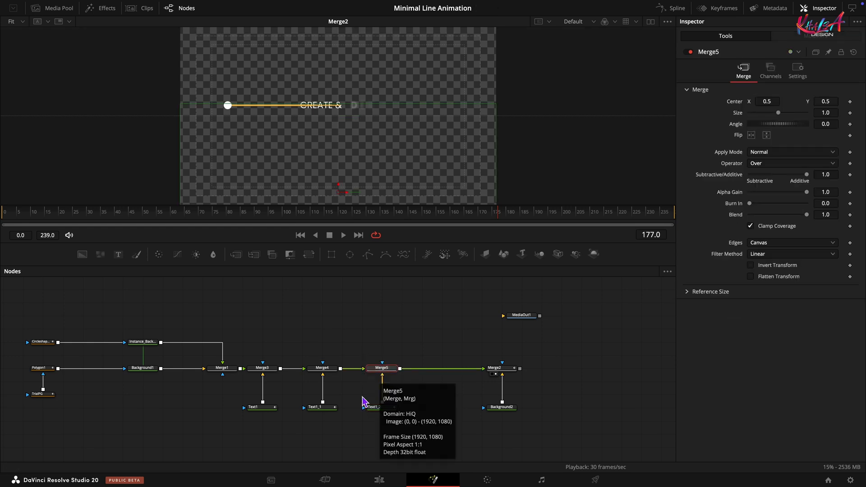
click(379, 407)
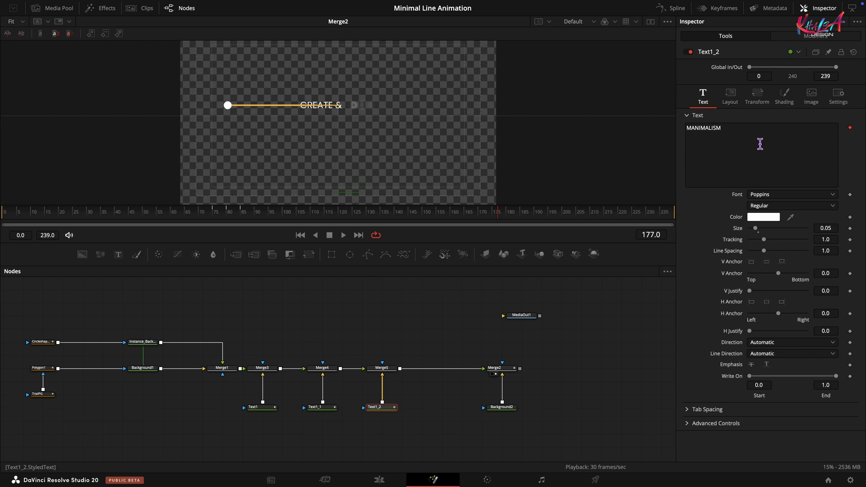
text(KHALSA)
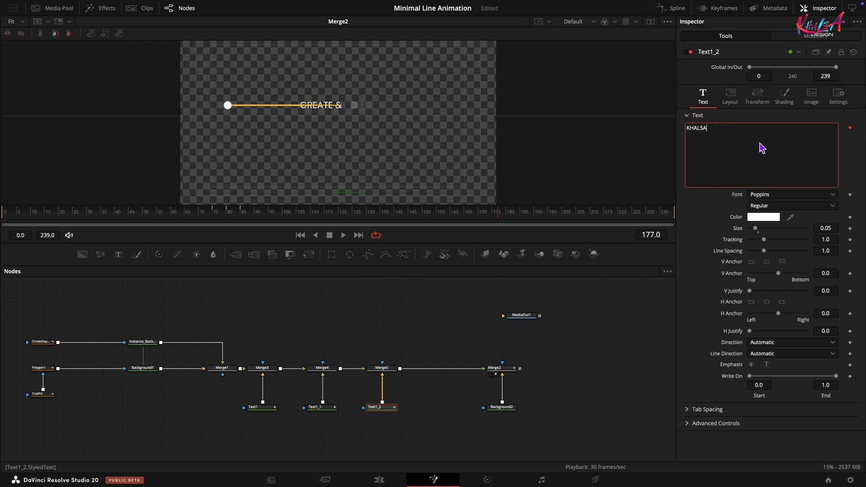
text(DESIGN)
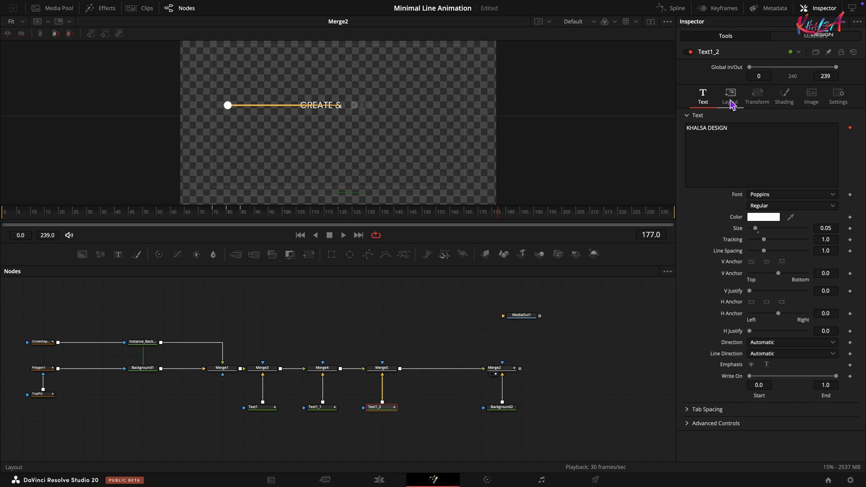
click(729, 95)
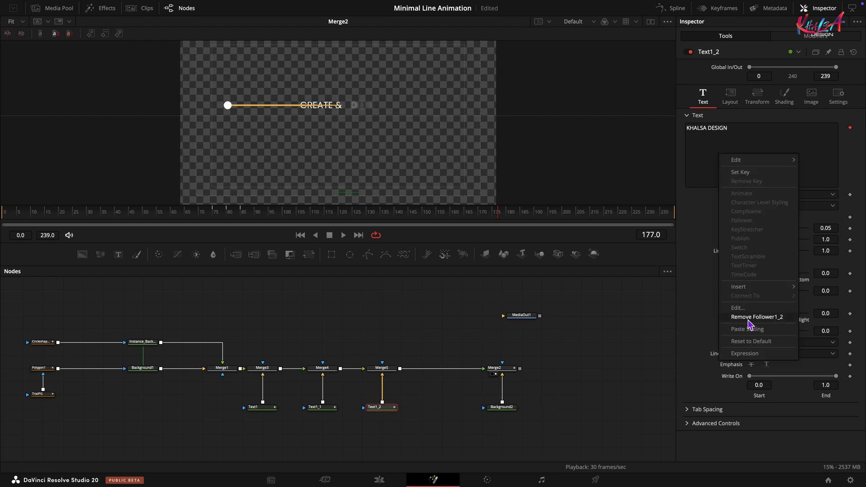
click(757, 316)
text(SO)
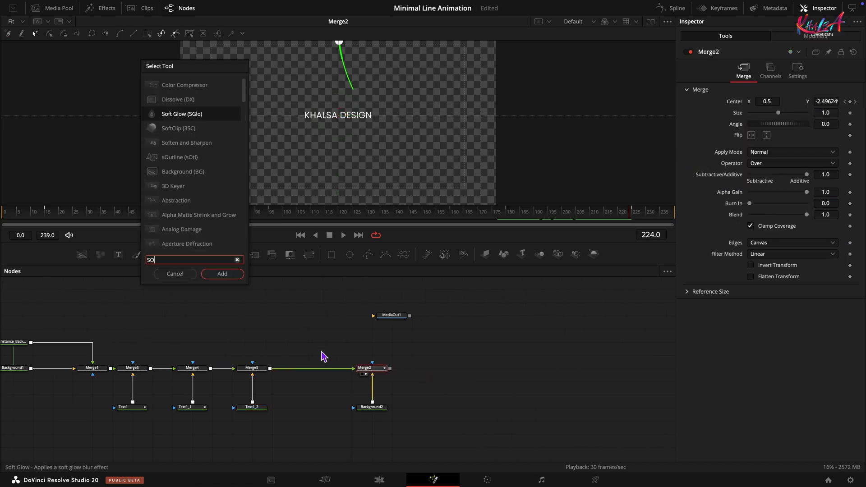
Add a Soft Glow node after Merge2 and lower its Gain to 1.0
click(222, 274)
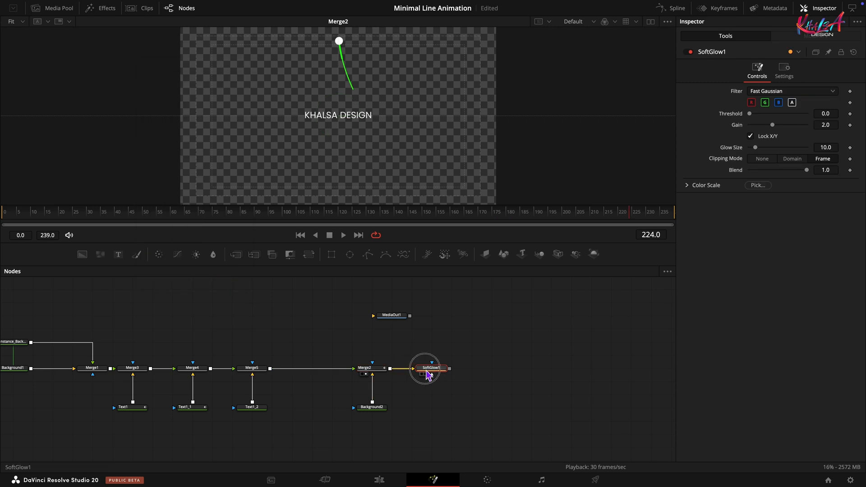
click(826, 125)
text(1)
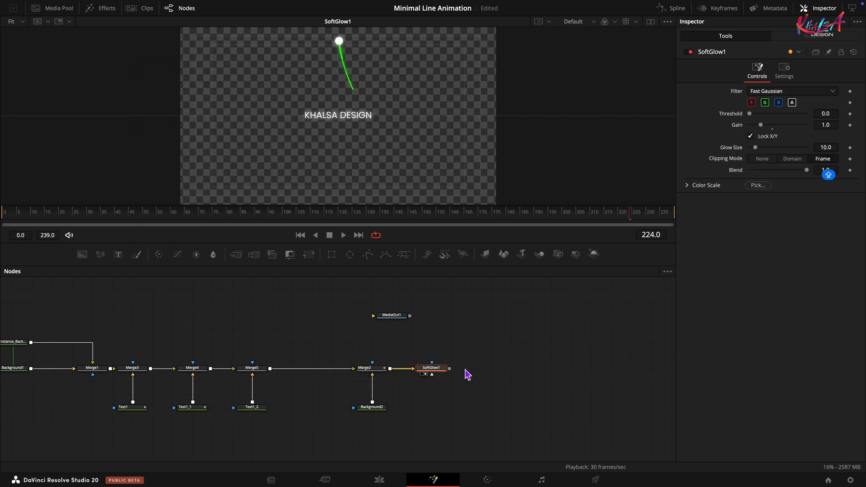
Add a Background node merged behind the composition after SoftGlow1
click(491, 367)
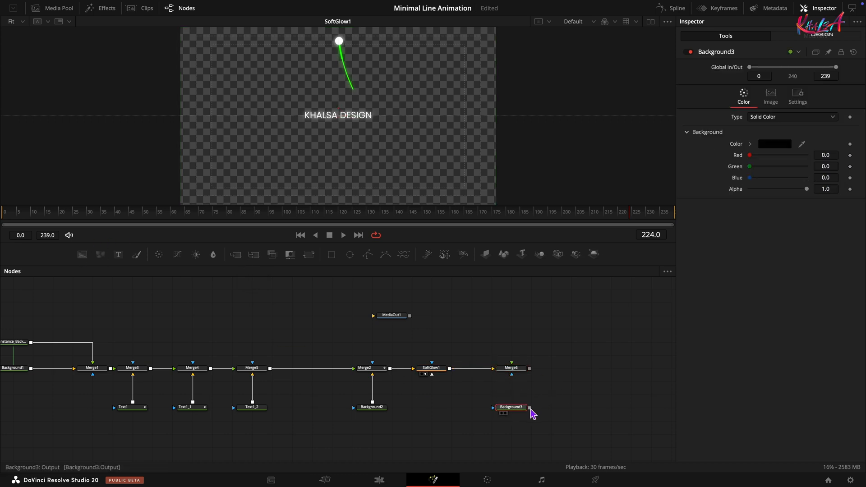
click(511, 369)
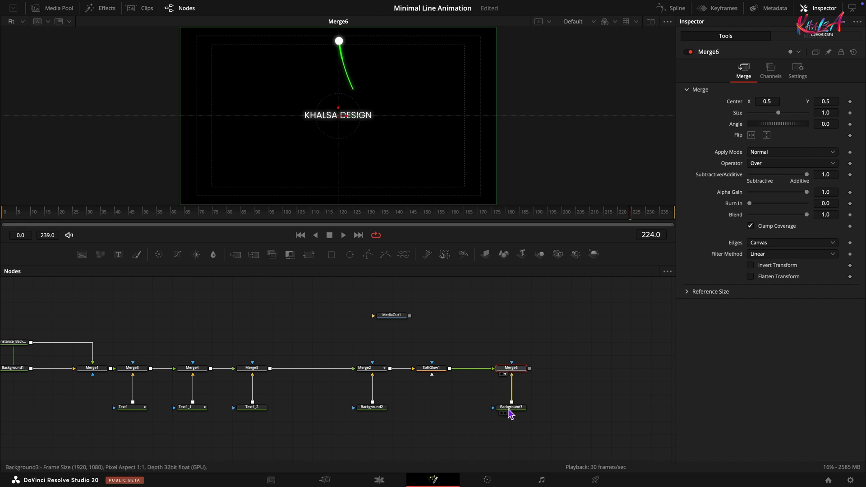
click(509, 406)
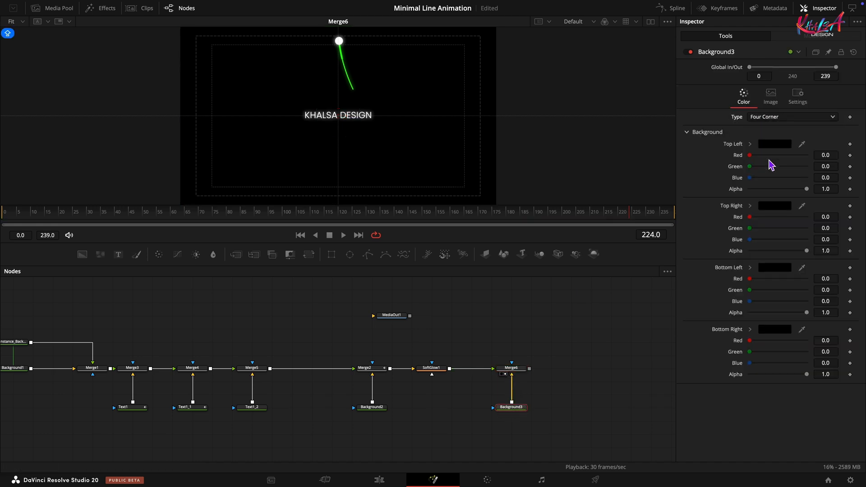
mouse_move(772, 213)
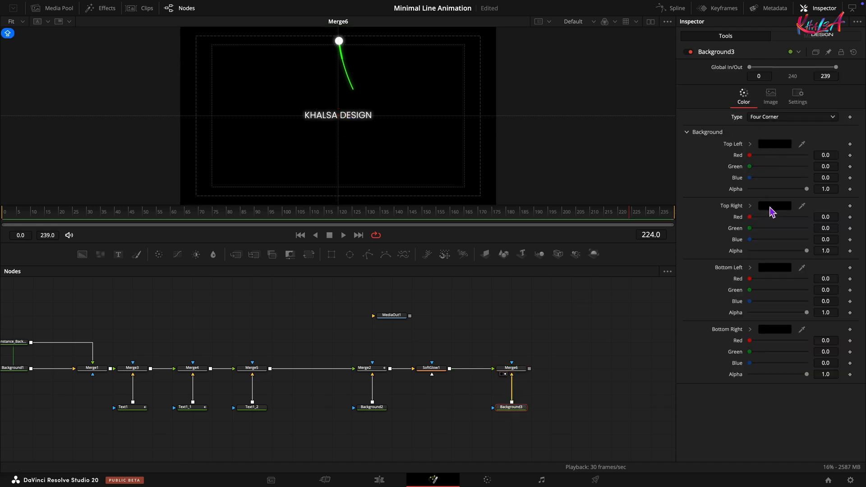
Set the background Type to Four Corner and tint the Top Right colour orange
click(774, 206)
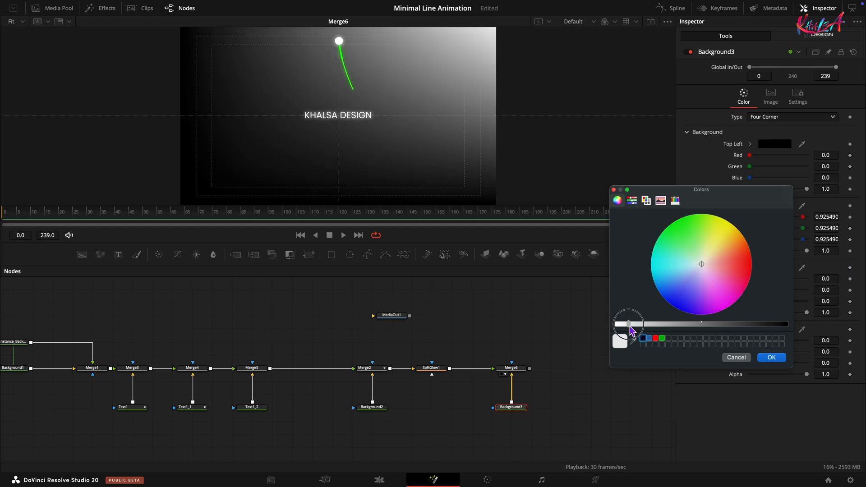
click(738, 245)
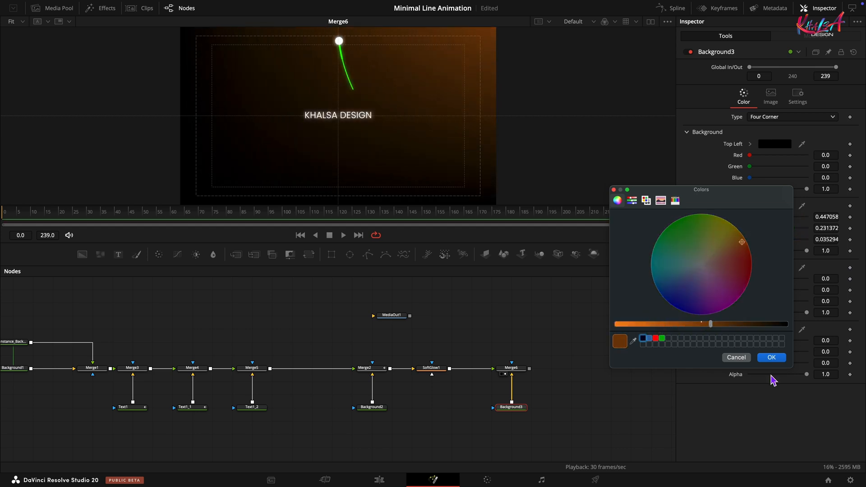
drag(711, 323, 783, 324)
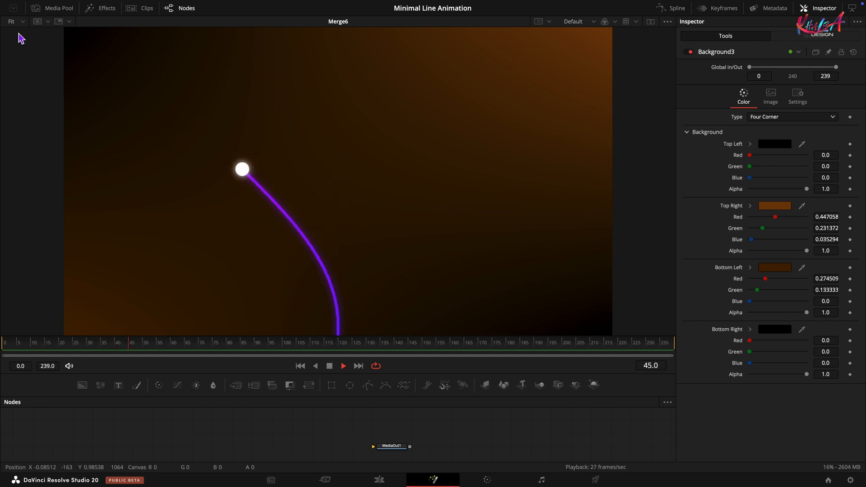
Tint the Bottom Left corner dark orange and play the line animation over the gradient
click(426, 343)
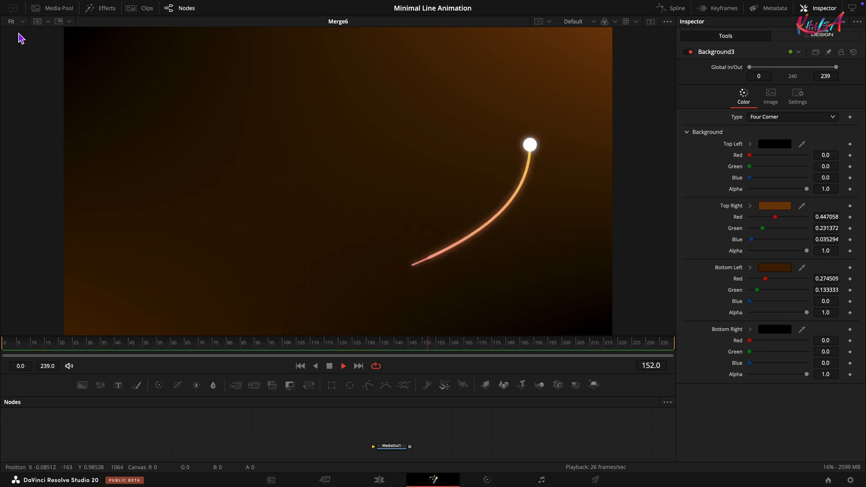
click(75, 342)
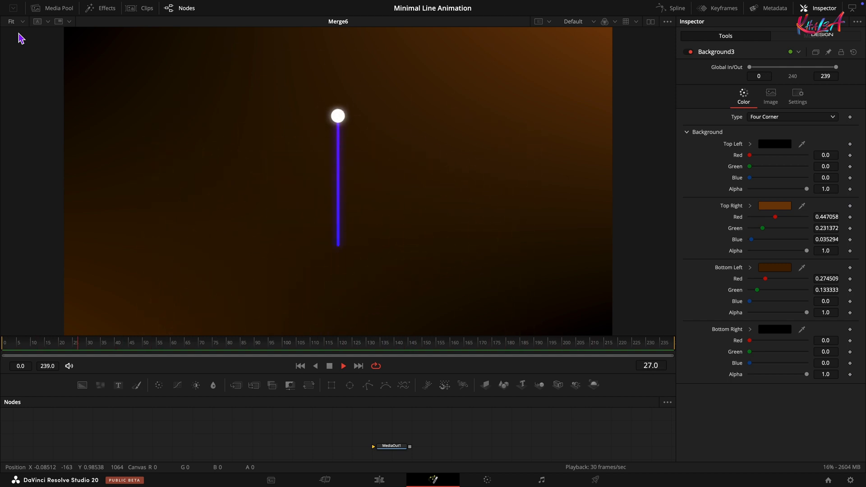